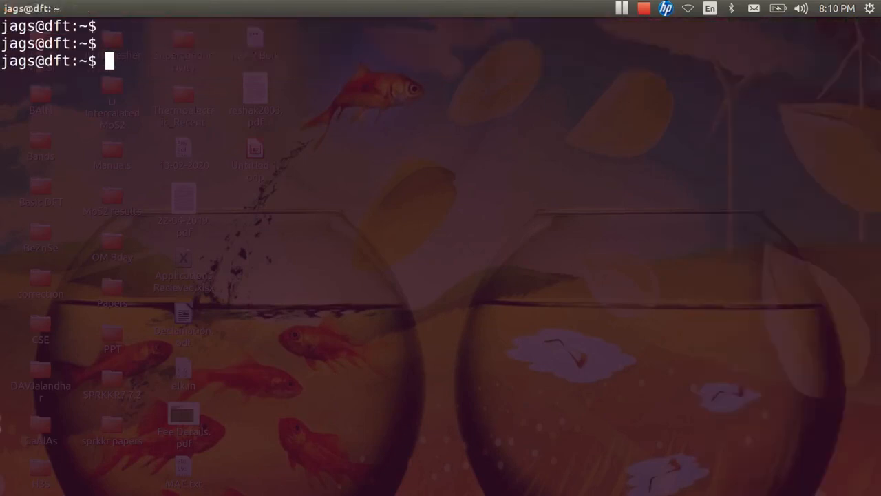
List the home folder and move into the src directory.
key("Return")
type("ls")
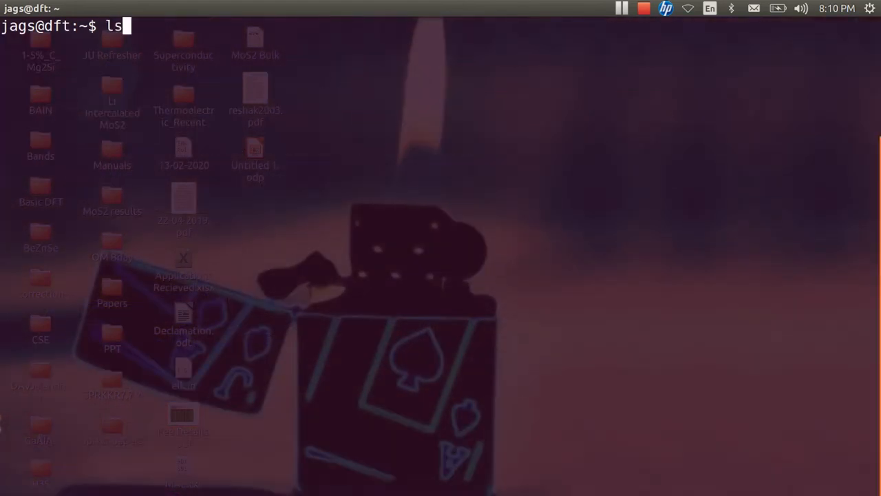
key("Return")
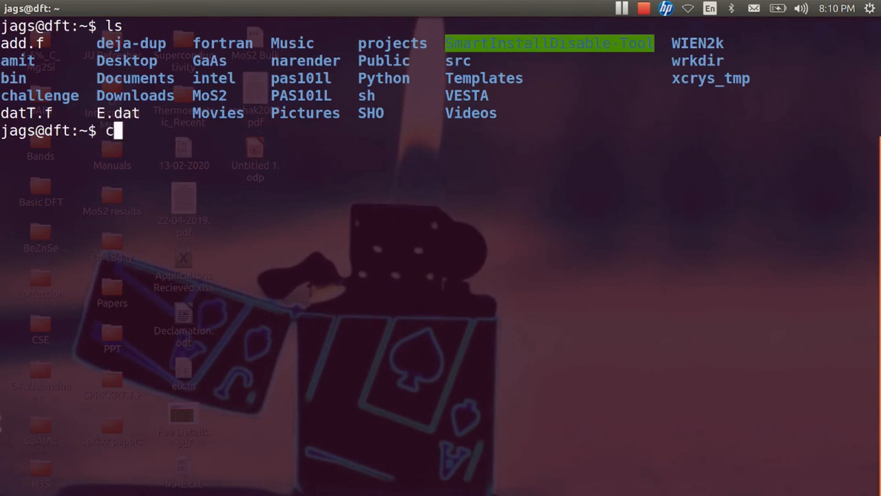
type("d")
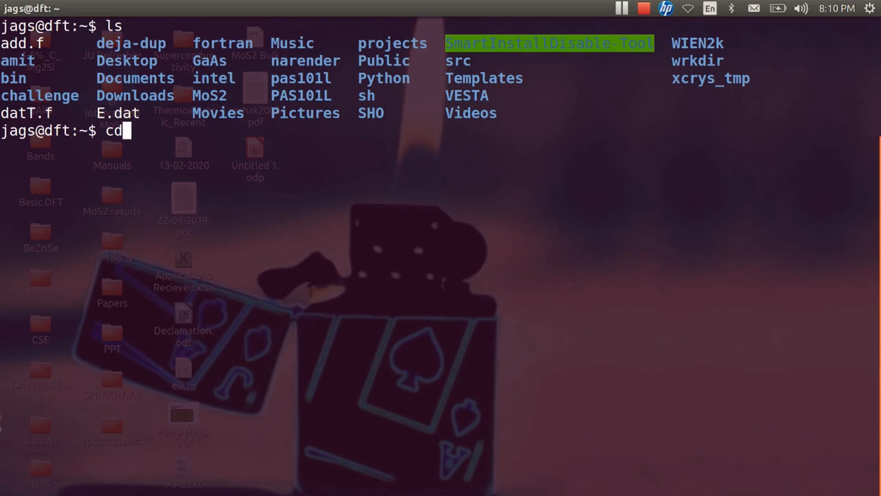
key("Return")
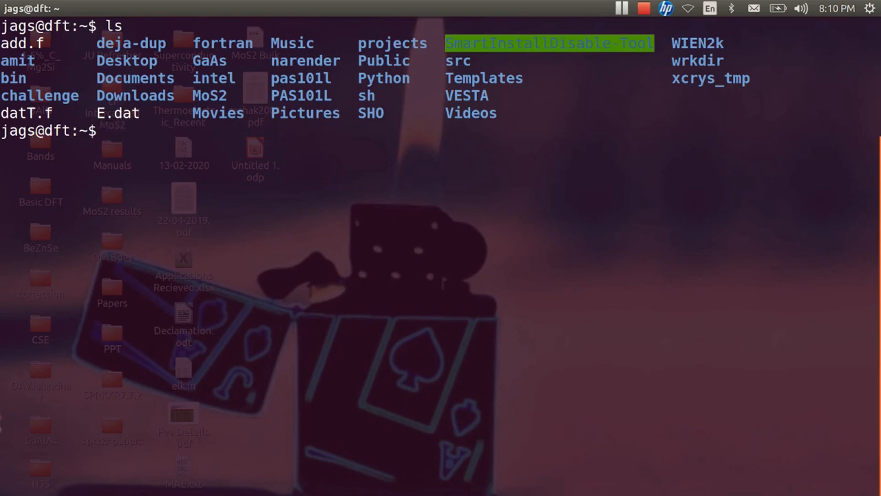
type("cd")
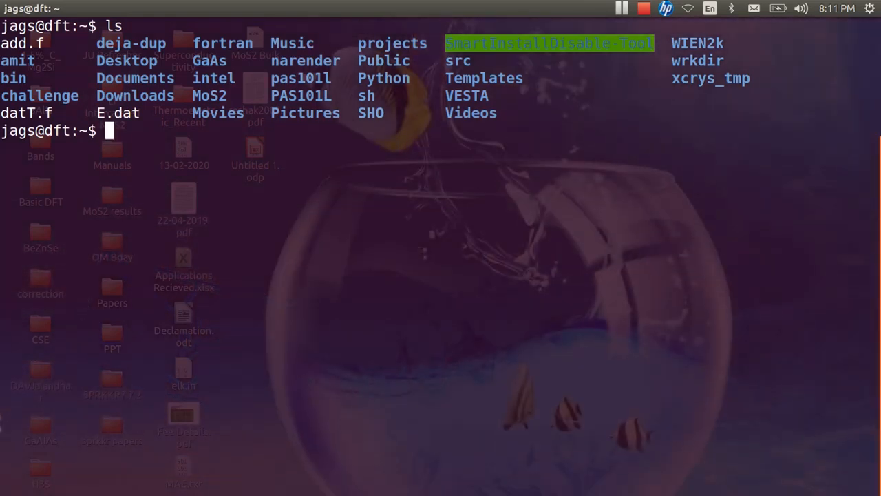
type("cd sr")
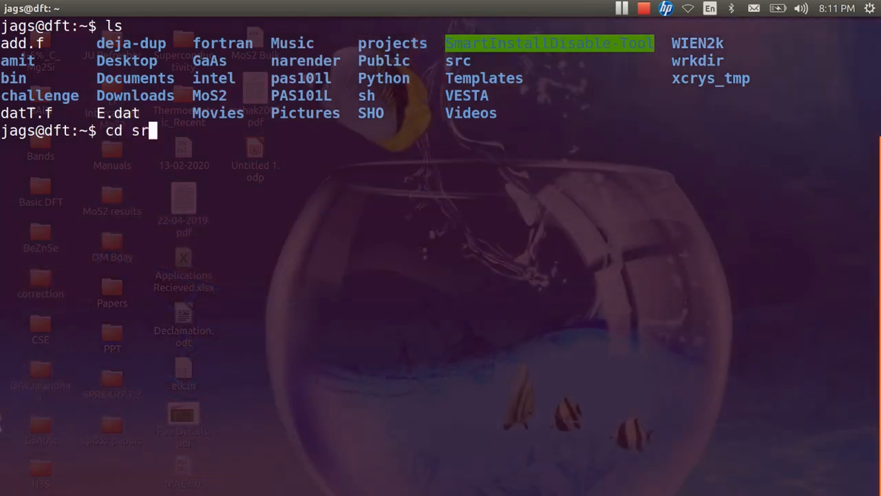
type("c/")
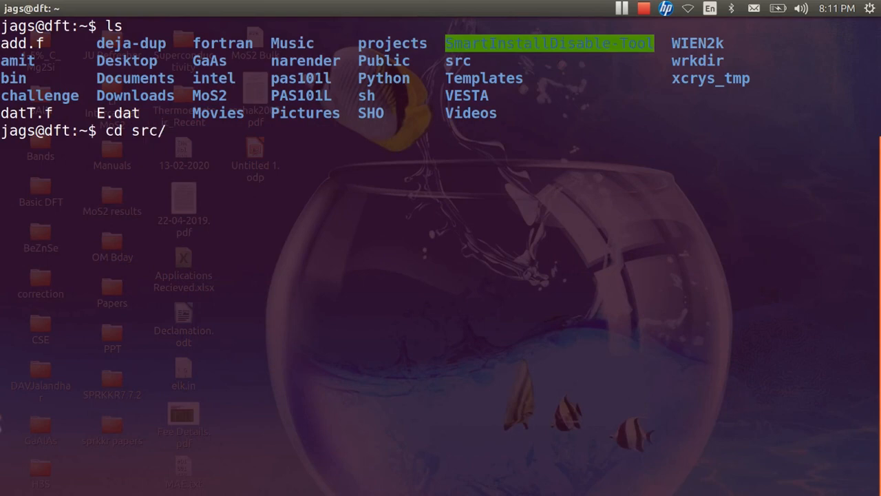
key("Return")
type("l")
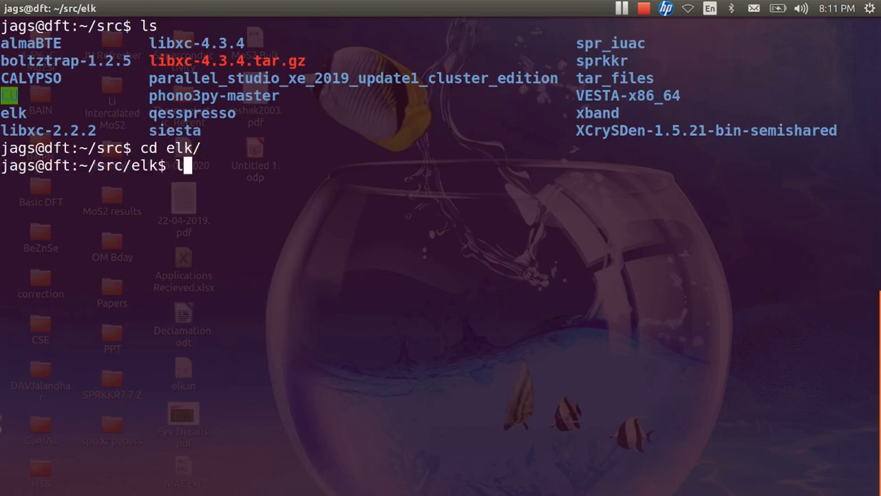
Descend through elk/6.8/02/examples and into the basic examples folder.
key("Return")
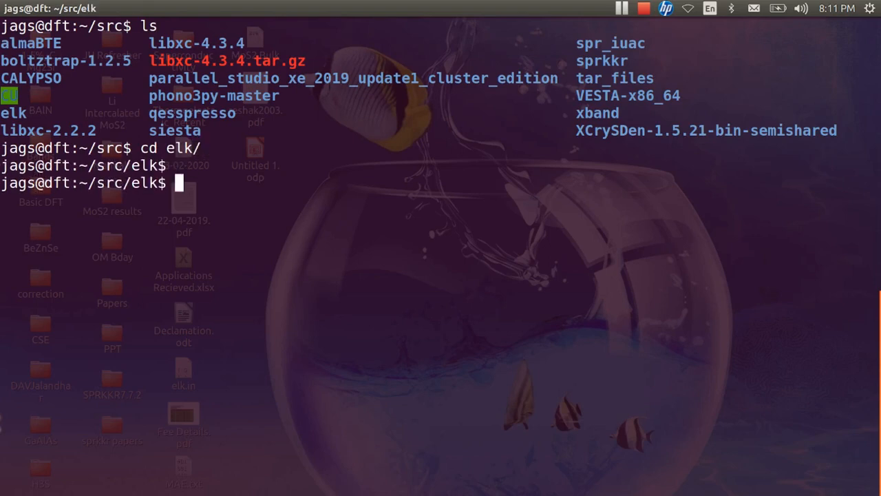
type("cd 6.")
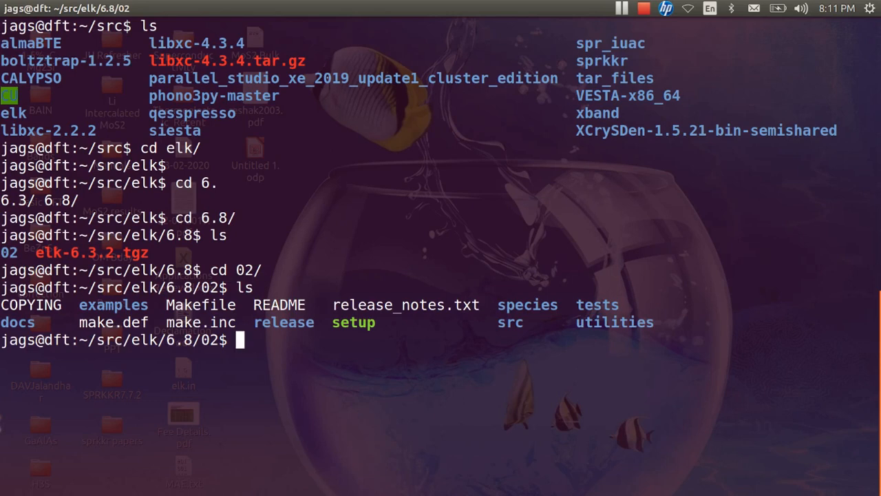
type("cd examples/")
type("ls")
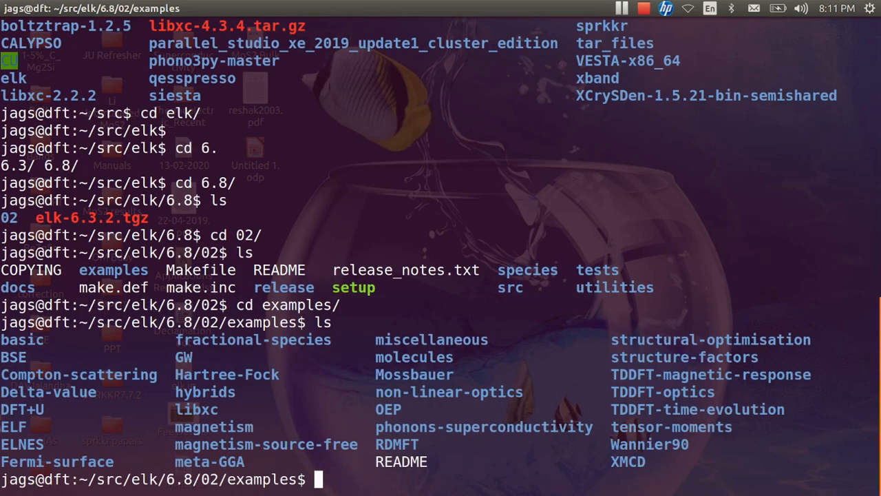
type("cd basic/")
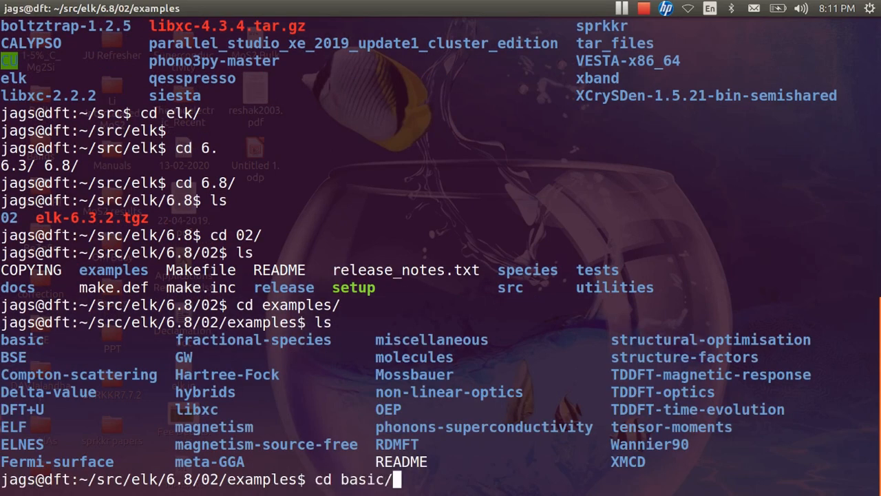
mouse_move(396, 479)
type("cd Al")
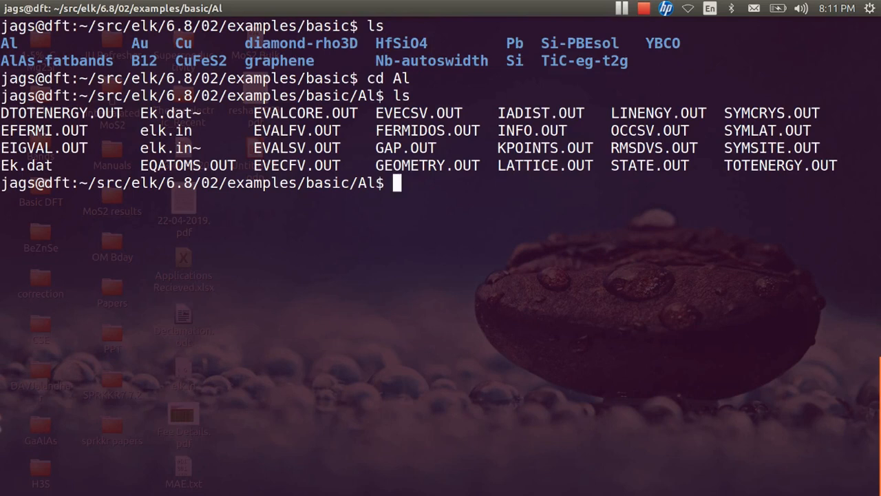
Remove all *.OUT files with rm -rf and list what remains (Ek.dat, elk.in, backups).
type("rm -r")
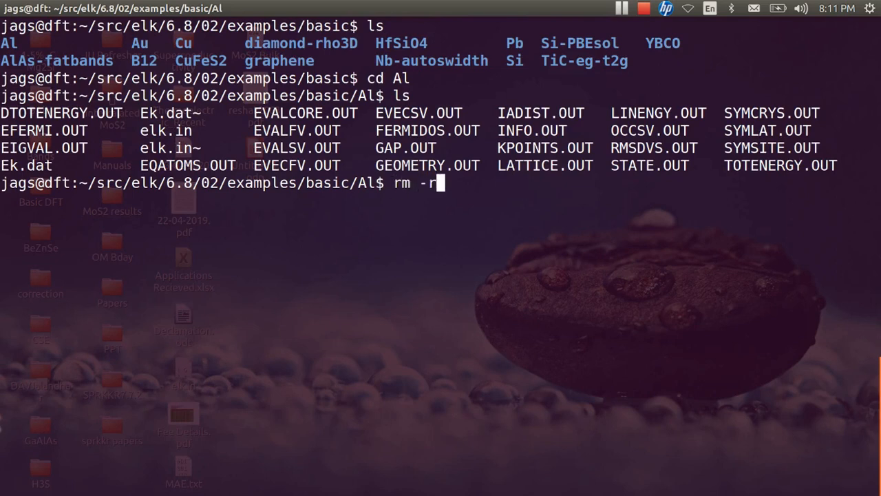
type("f *.O")
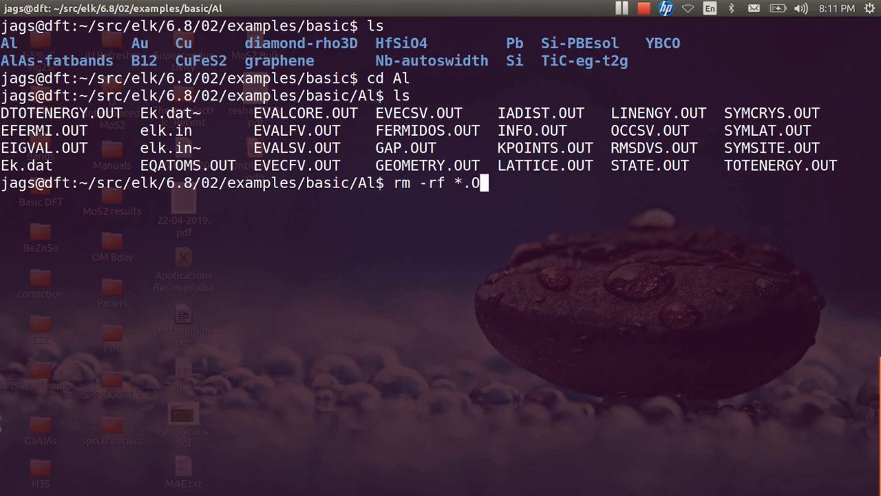
type("UT")
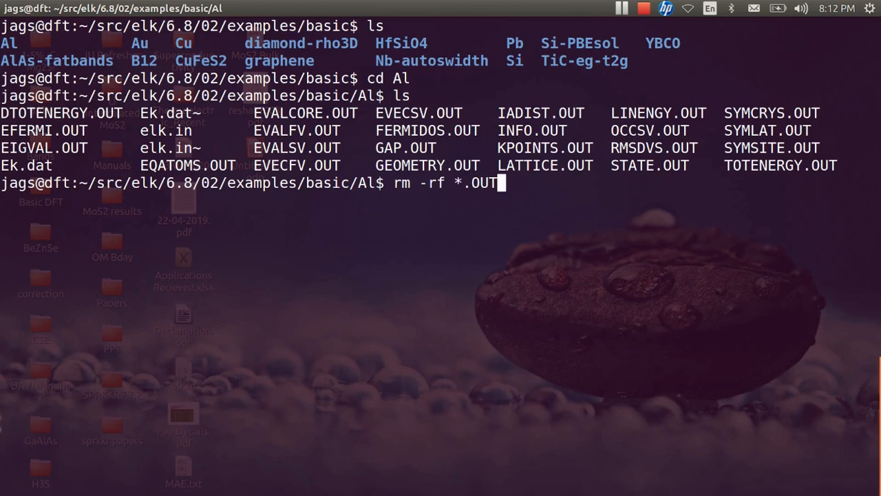
mouse_move(501, 183)
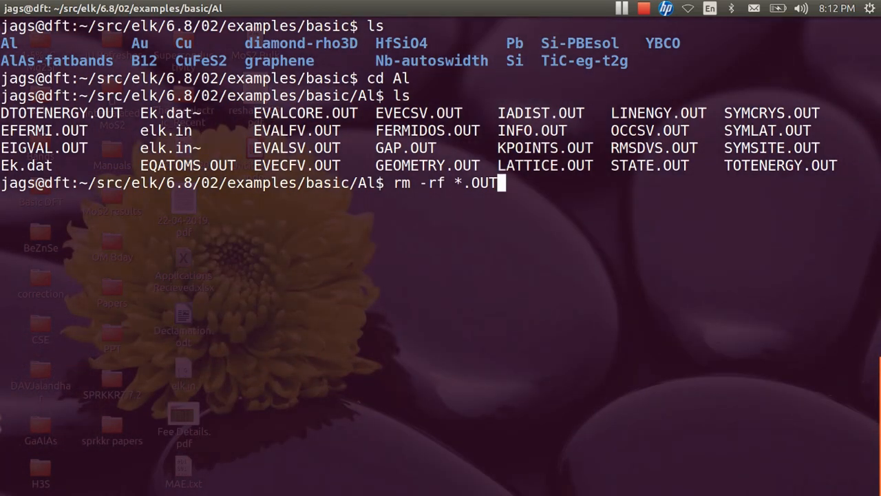
key("Return")
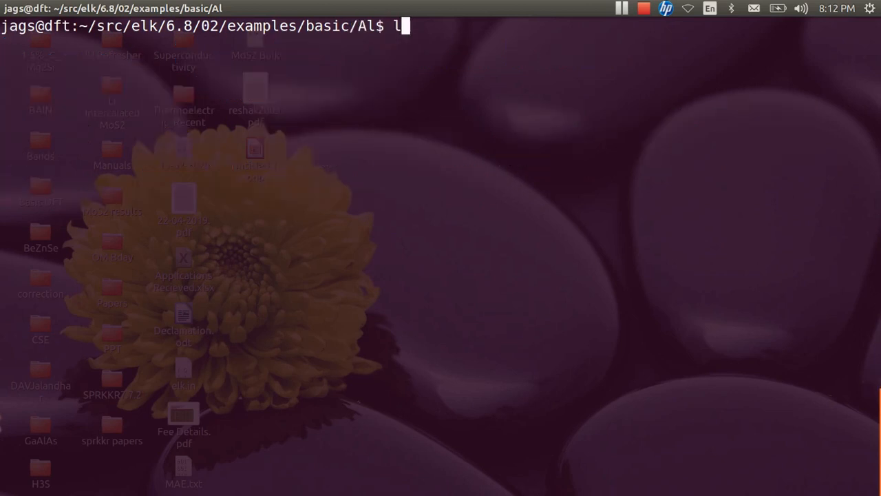
key("Return")
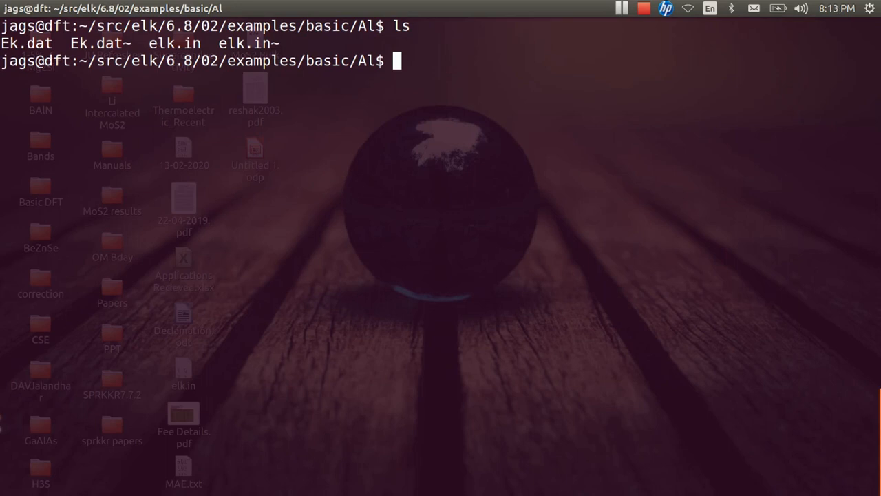
mouse_move(400, 240)
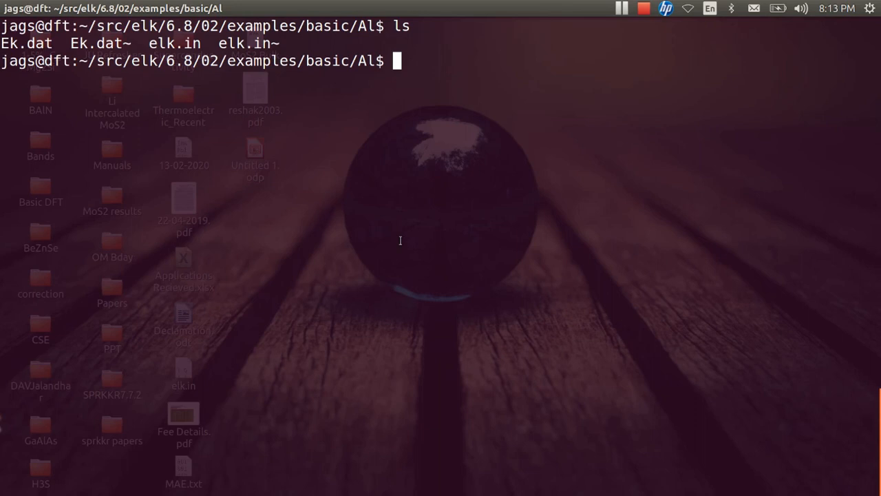
Open elk.in in gedit and locate the scale value 3.8267.
type("ge")
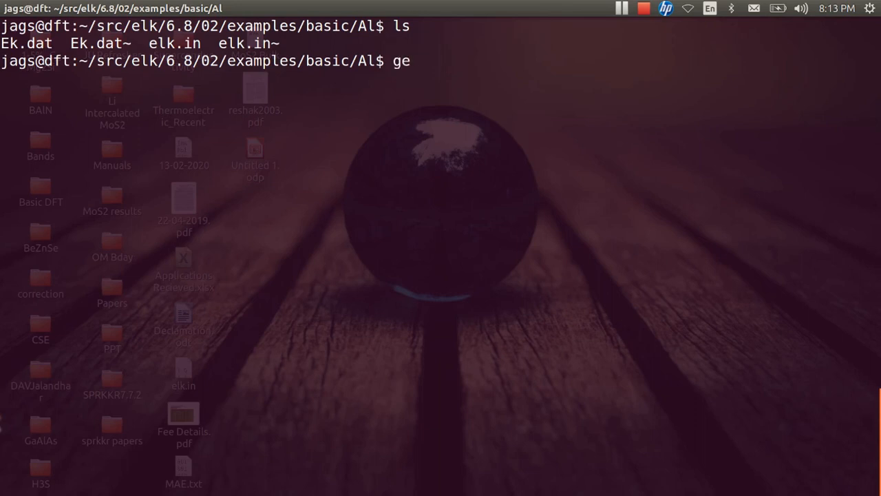
type("dit el")
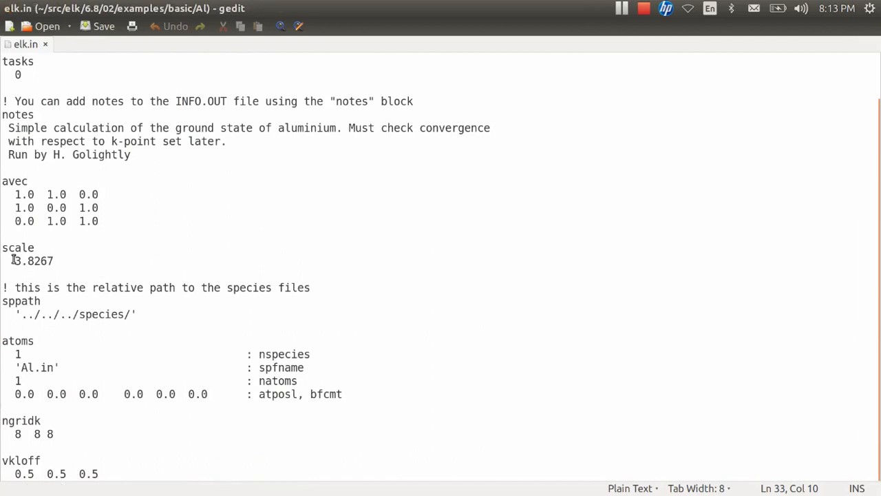
double_click(33, 261)
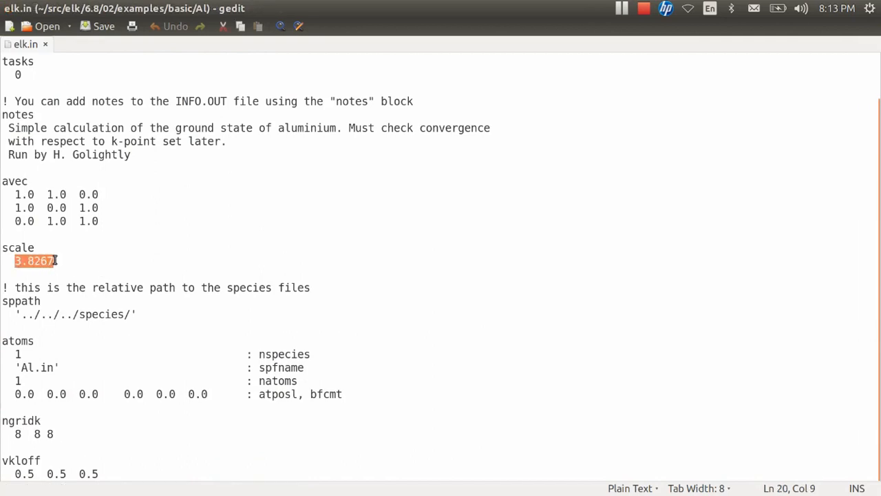
left_click(62, 260)
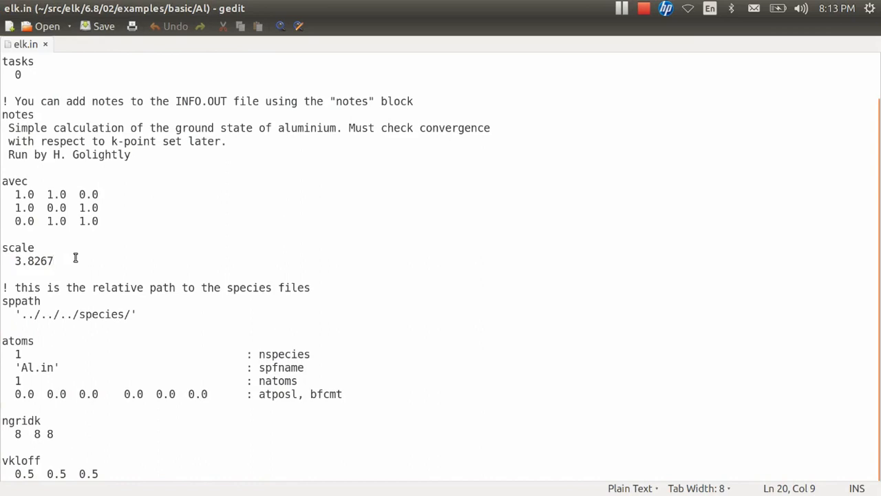
left_click(54, 260)
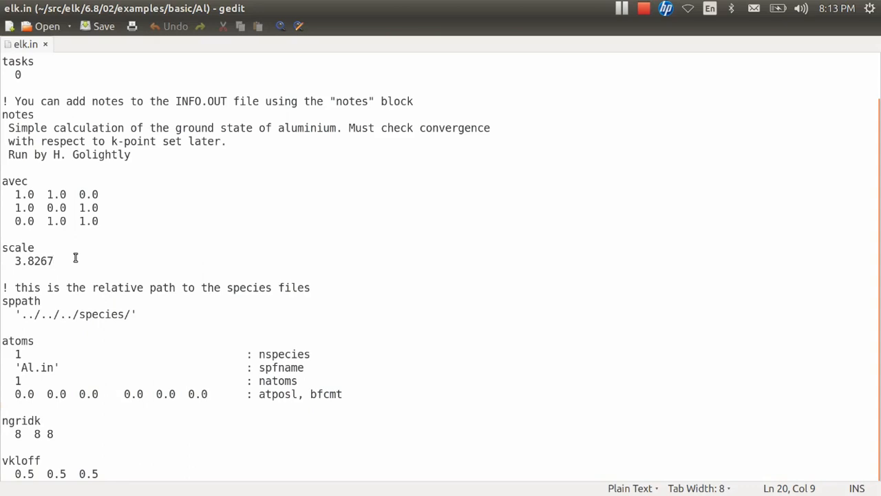
left_click(54, 260)
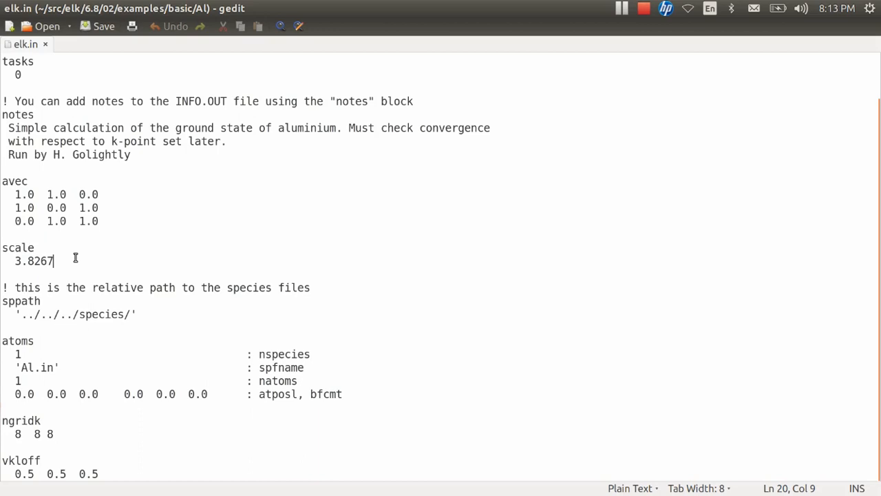
Replace the scale value's decimals so it reads 3.50.
double_click(33, 260)
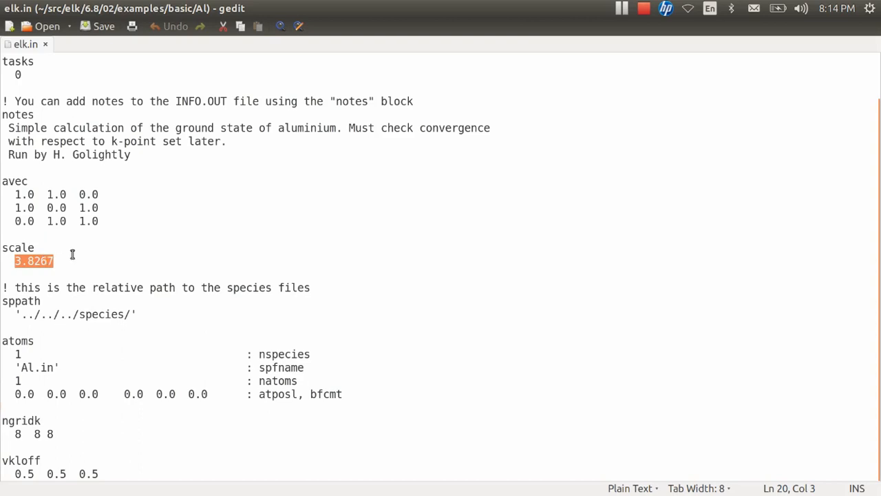
mouse_move(40, 273)
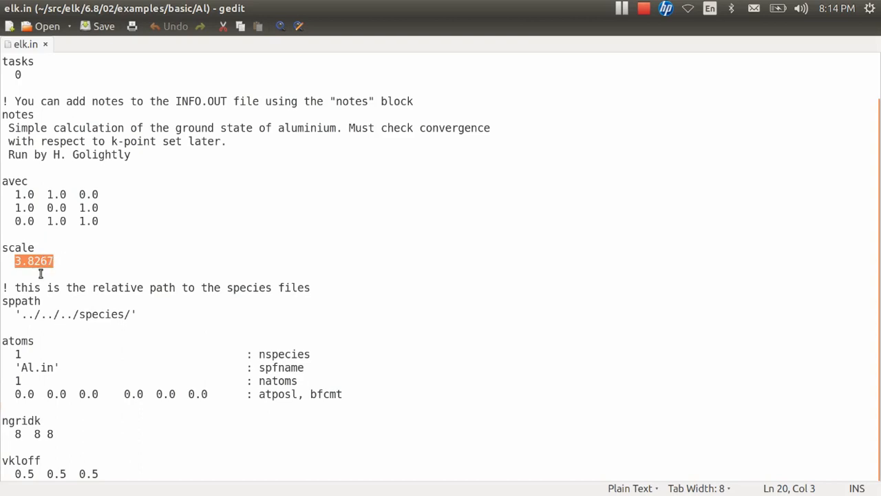
left_click(64, 261)
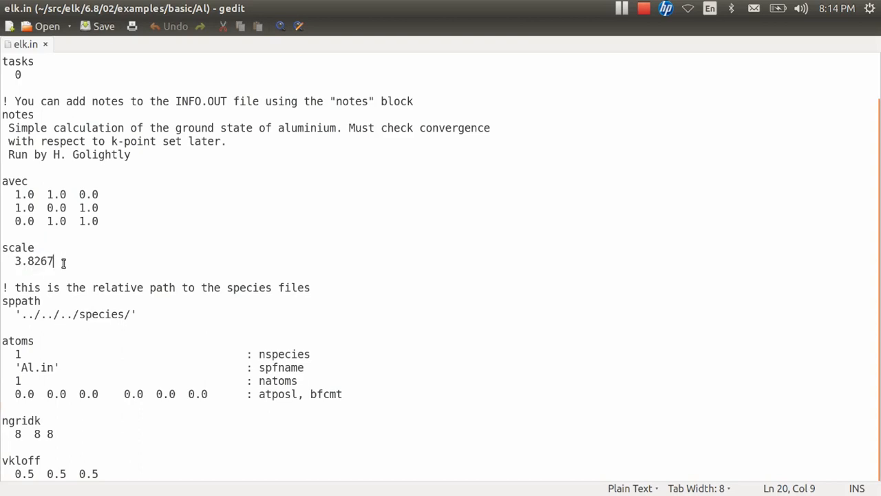
double_click(39, 262)
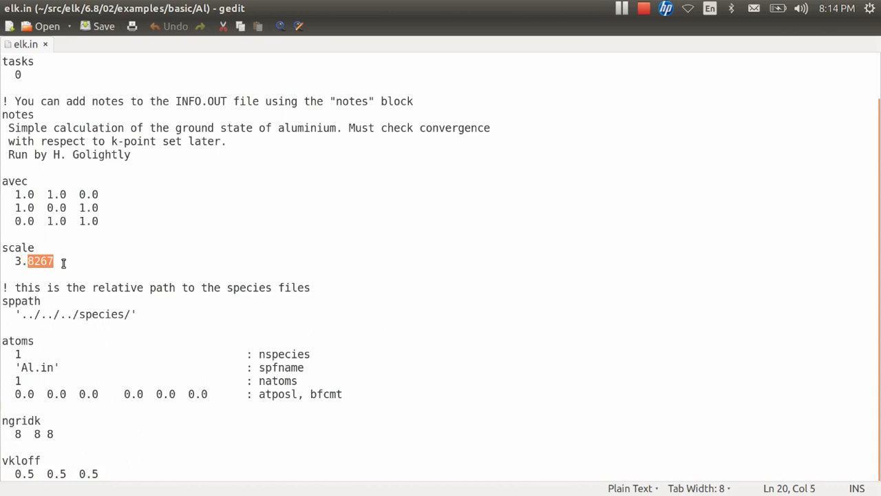
type("50")
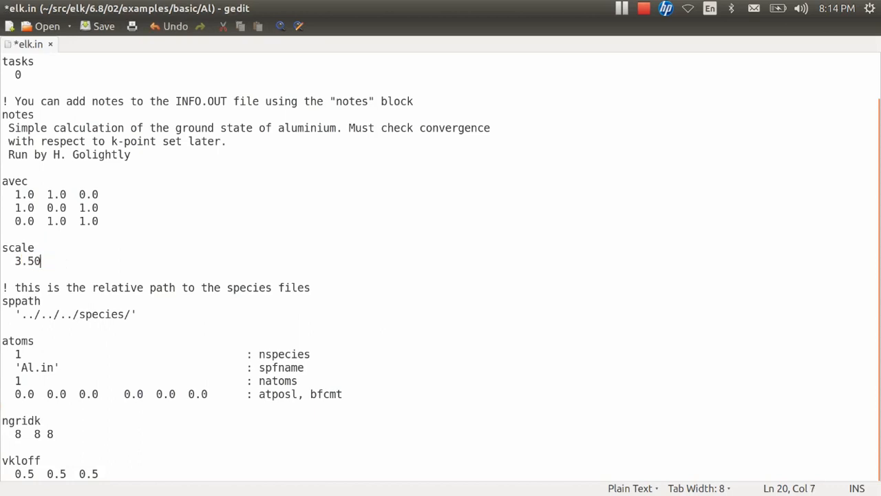
left_click(104, 26)
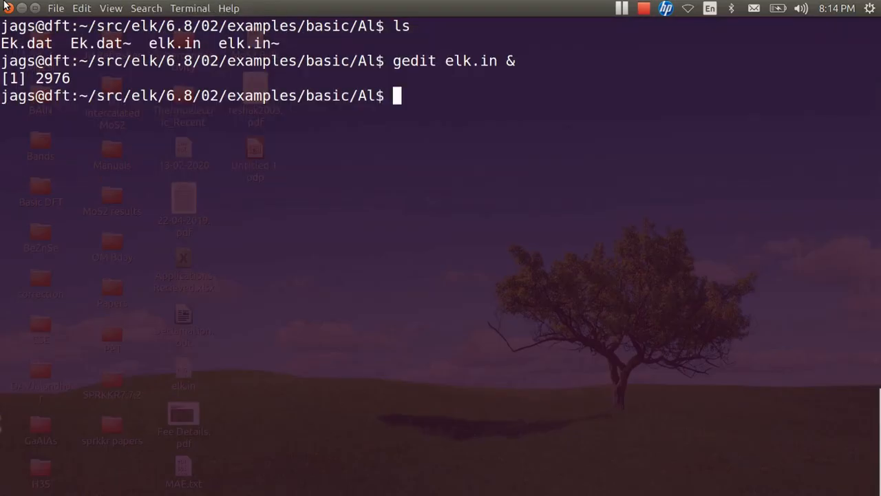
List the folder, run elk and print TOTENERGY.OUT, settling at -241.910231823.
type("ls")
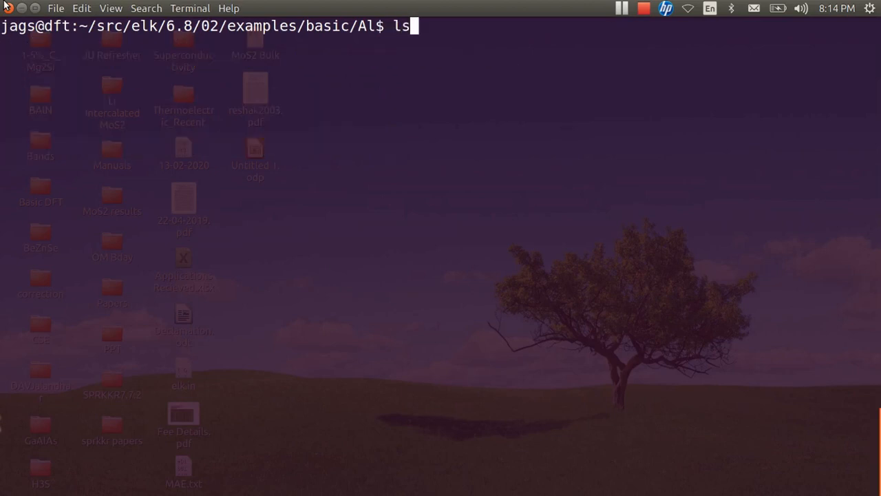
key("Return")
type("elk")
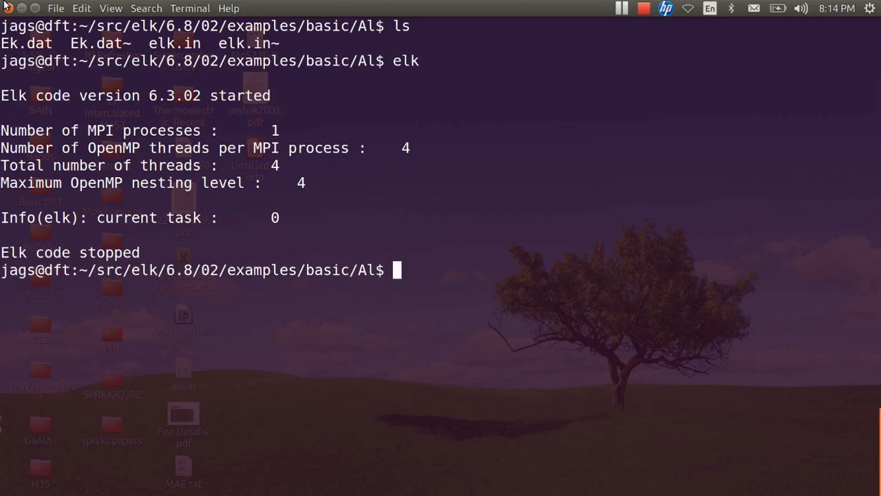
type("cat TOTENERGY.OUT")
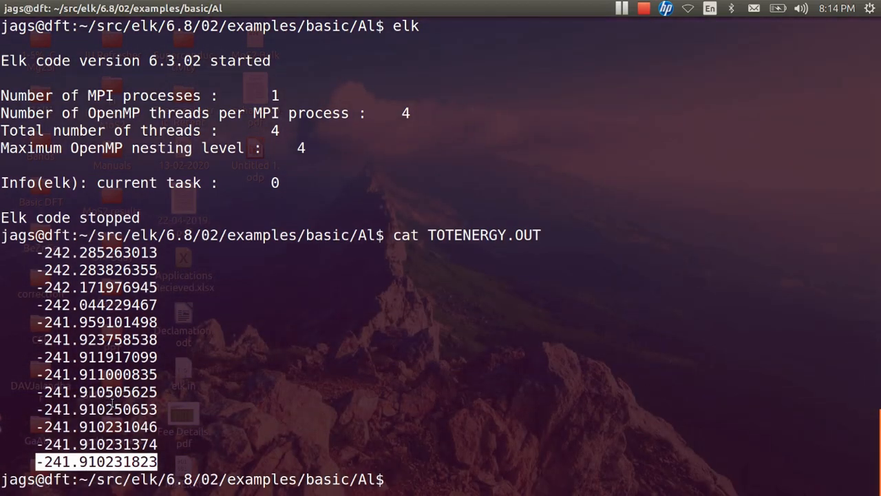
type("cat TOTENERGY.OUT")
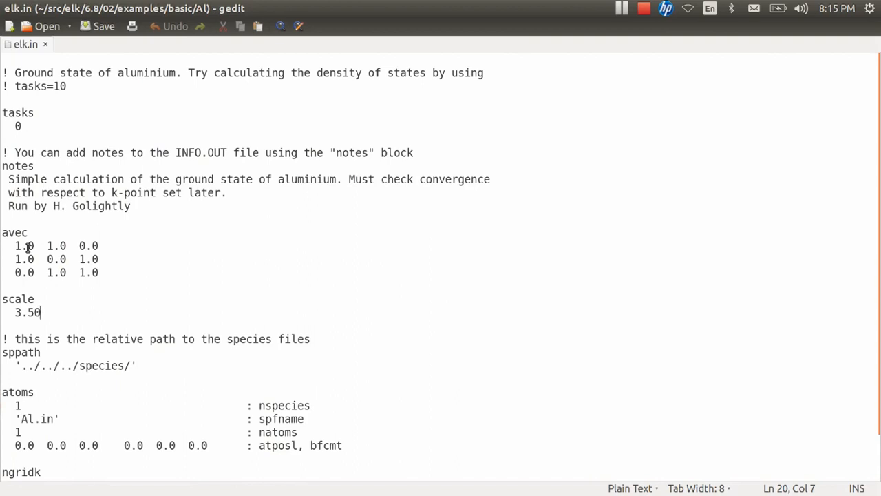
Edit the avec rows to 0.5 0.5 0.0 / 0.5 0.0 0.5 / 0.0 0.5 0.5 and save.
left_click(33, 245)
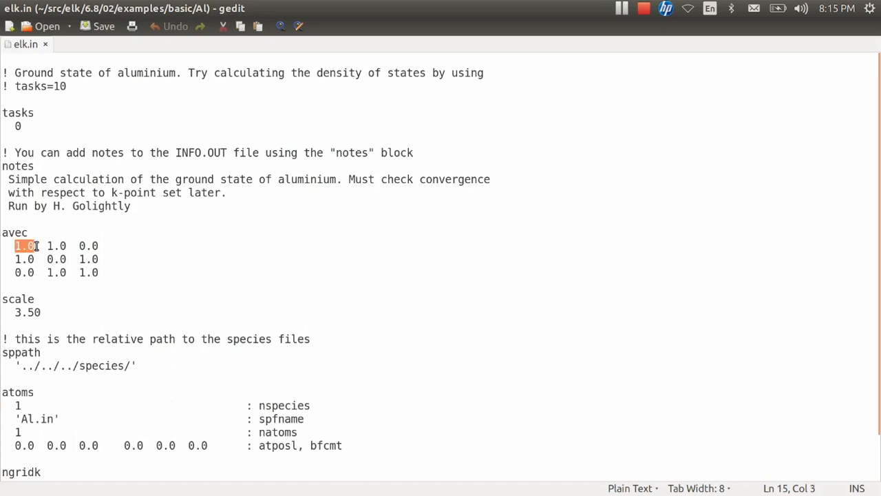
type("0")
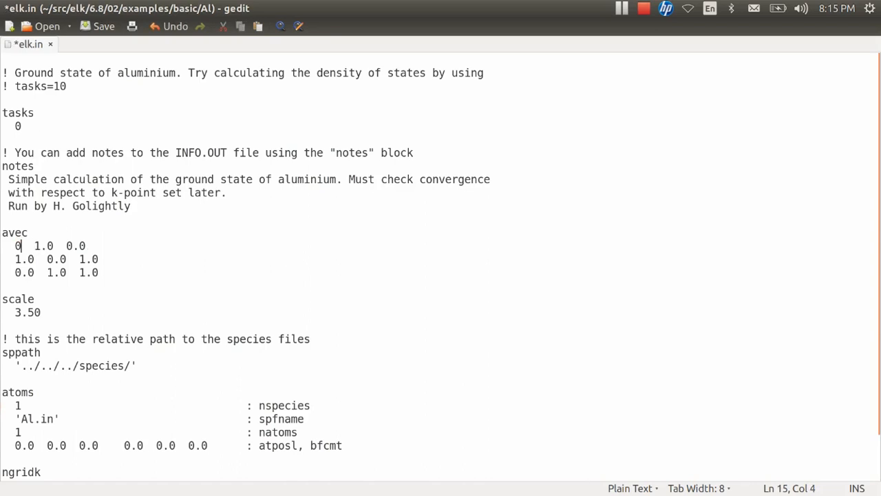
type(".5")
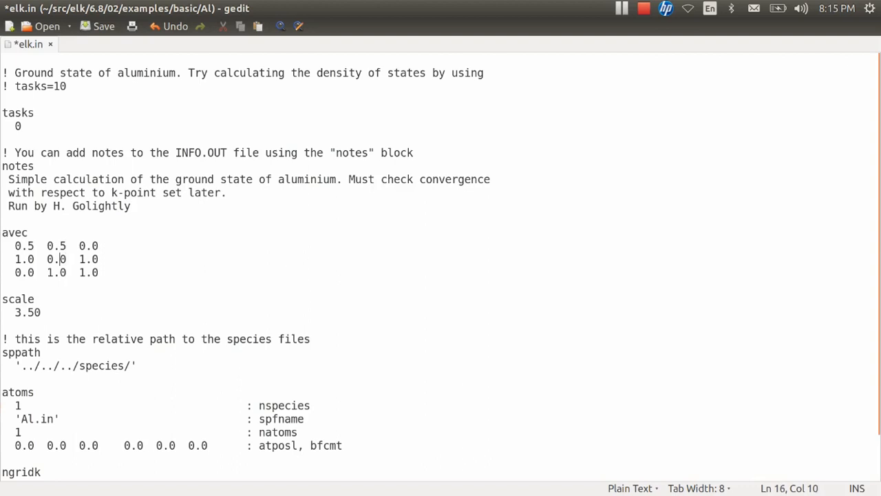
double_click(25, 259)
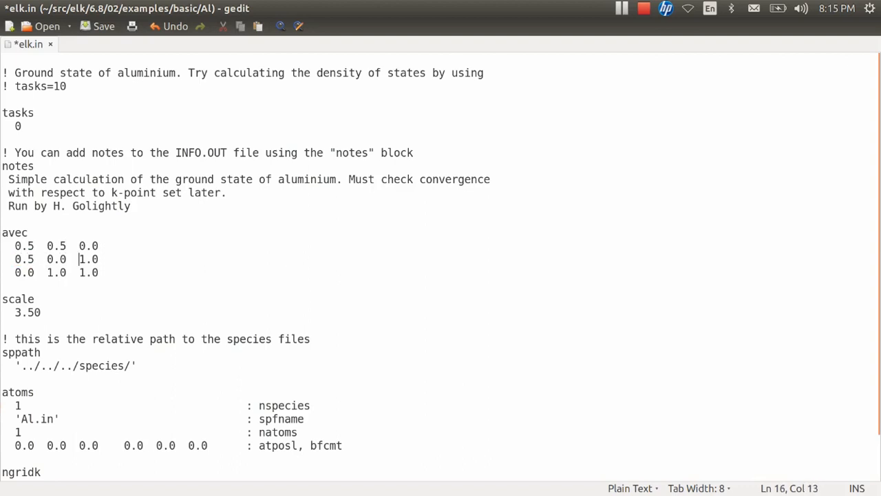
type("0.")
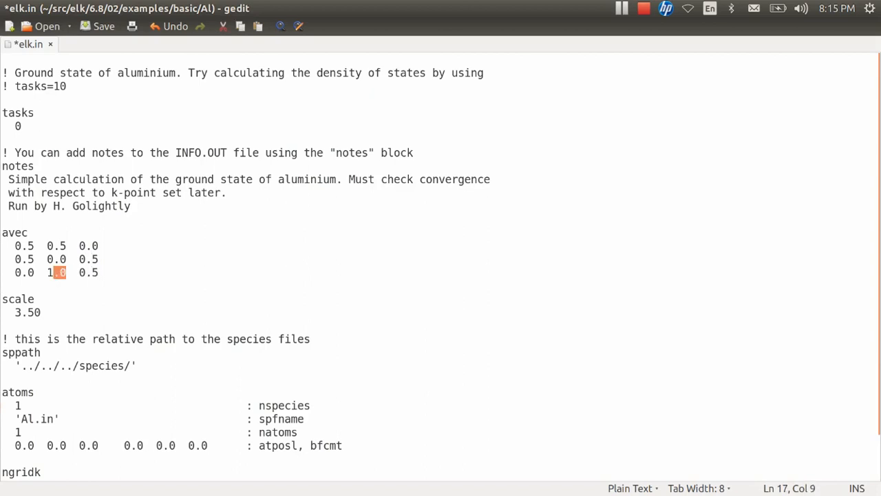
type("0.5")
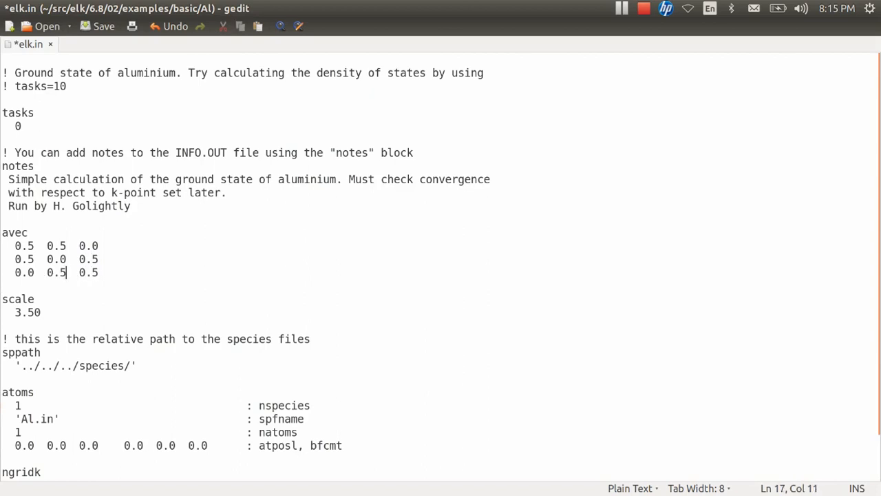
left_click(103, 26)
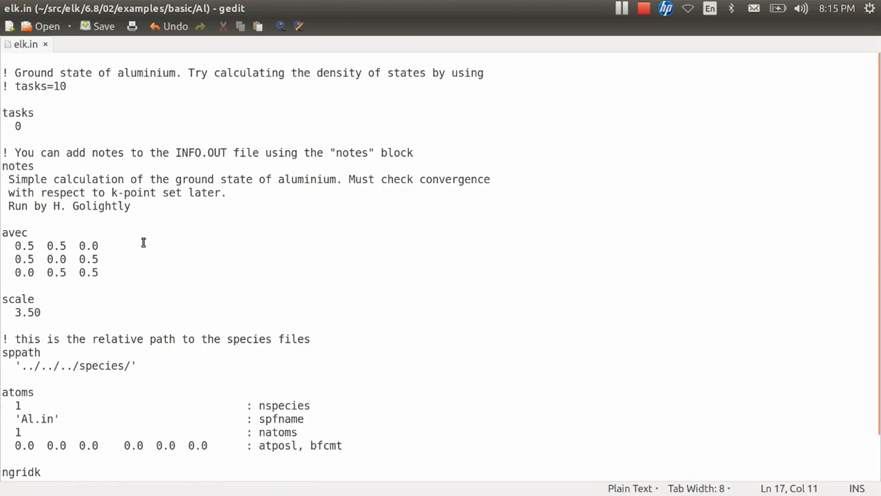
left_click(66, 273)
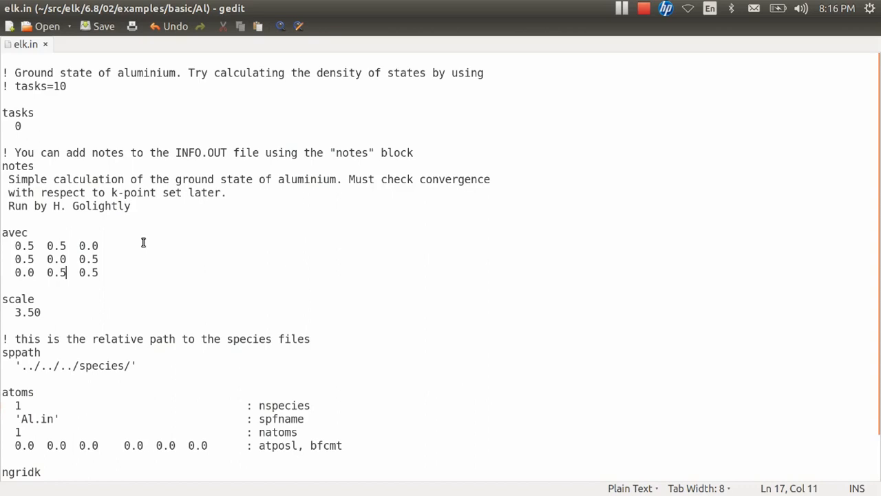
mouse_move(50, 264)
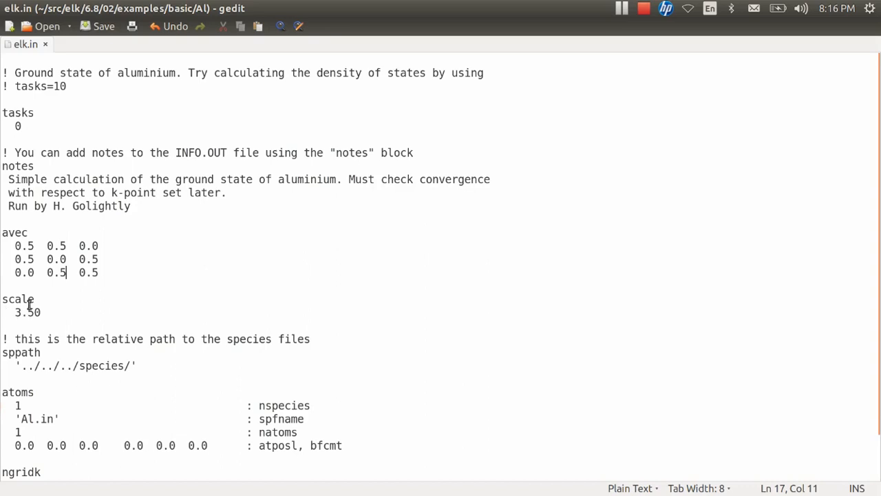
mouse_move(63, 236)
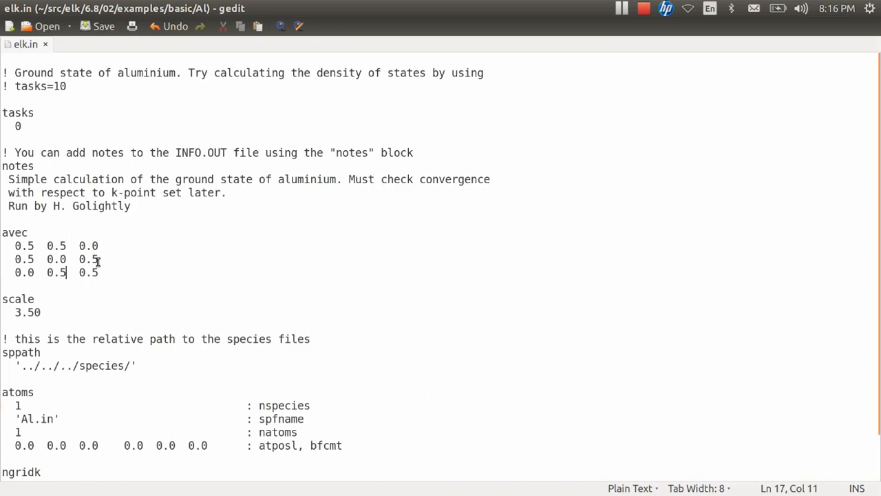
mouse_move(22, 245)
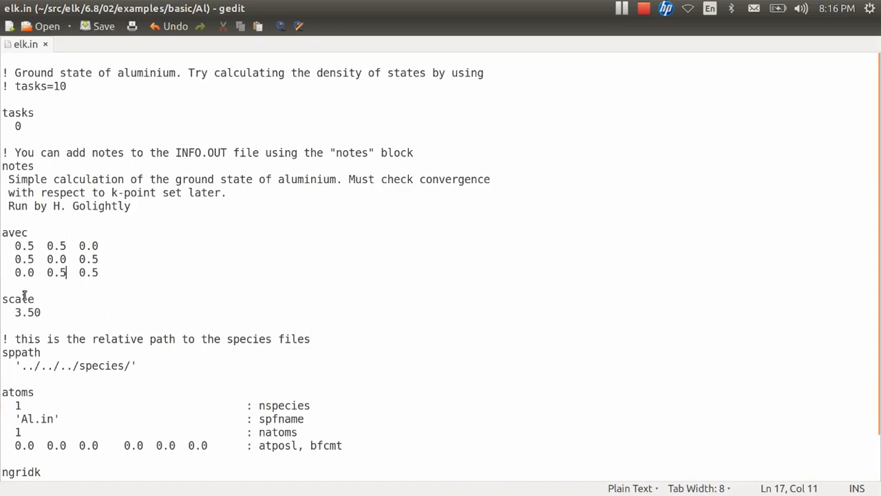
Close gedit and return to the terminal to rerun Elk.
left_click(14, 311)
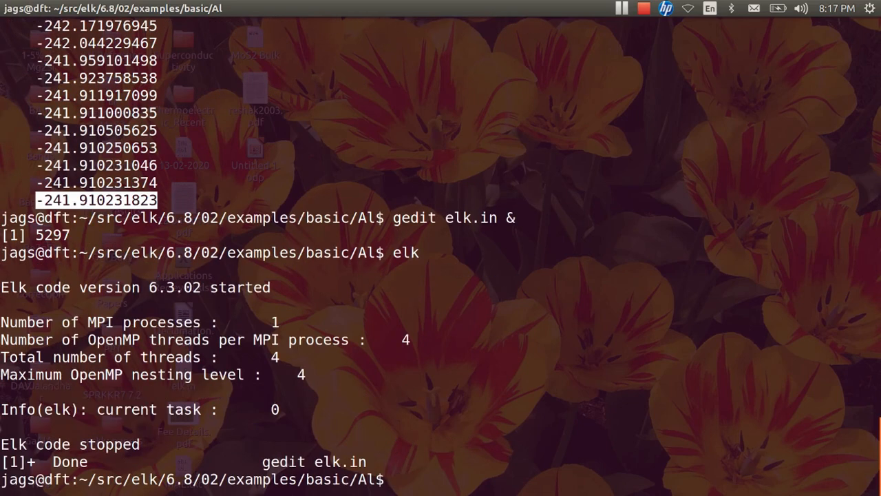
Print TOTENERGY.OUT from the rerun, converging to about -241.910231824.
type("cat T")
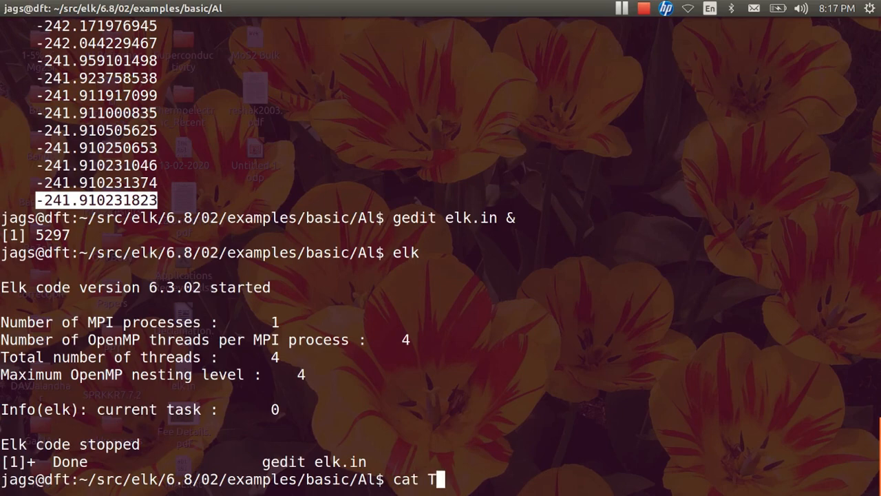
key("Return")
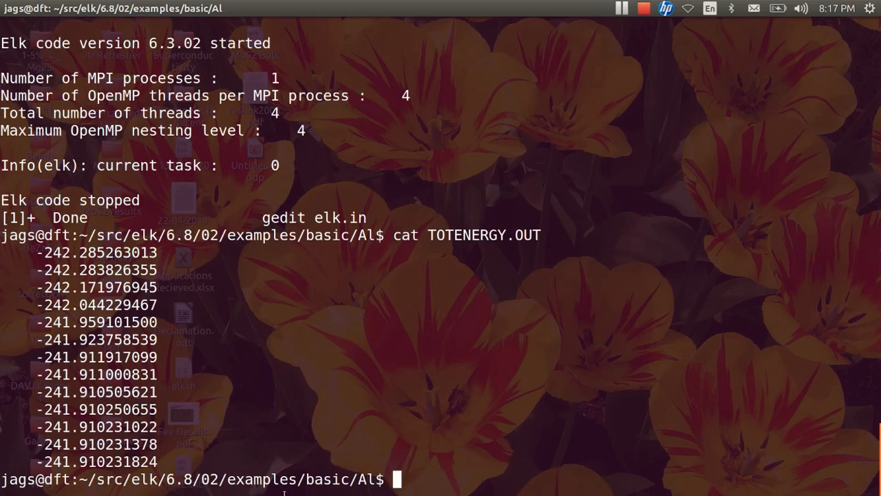
type("-241.910231823")
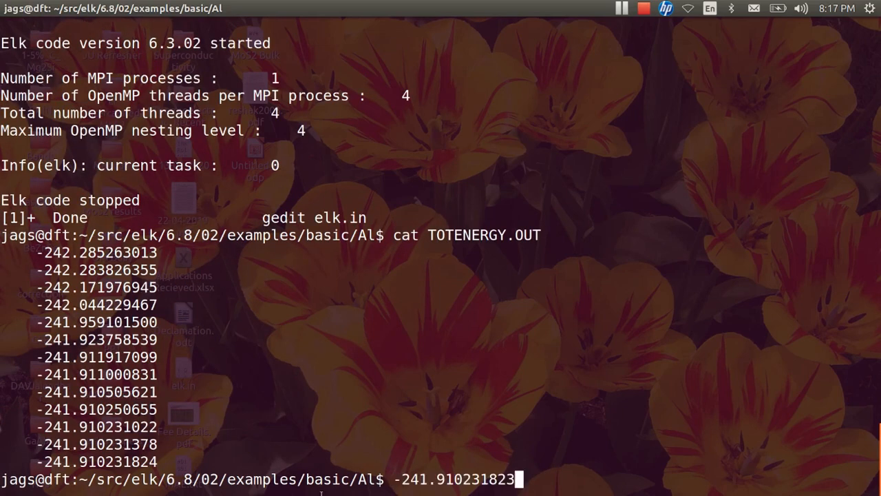
mouse_move(440, 479)
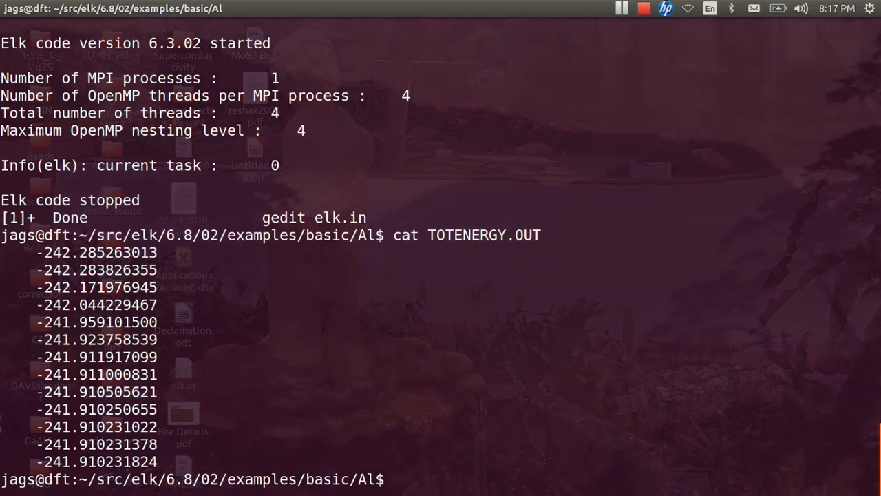
Launch 'gedit Ea.dat &' from the terminal to start the energy table.
type("vi")
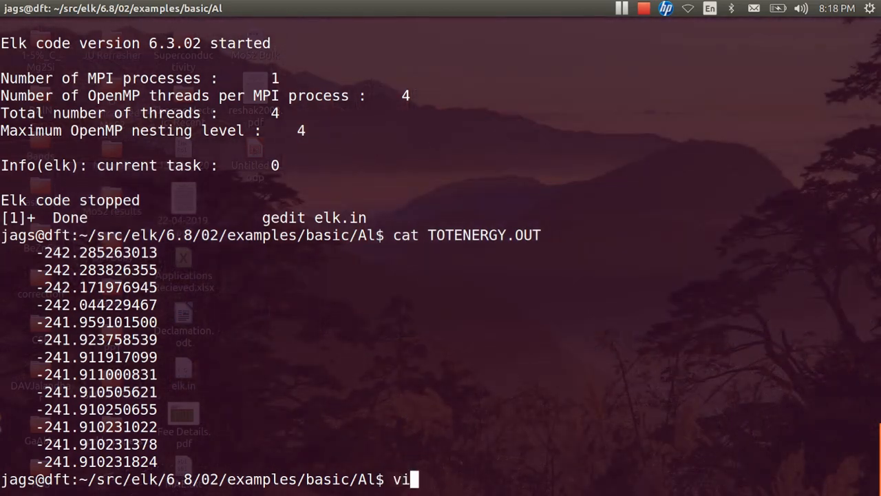
type("ge")
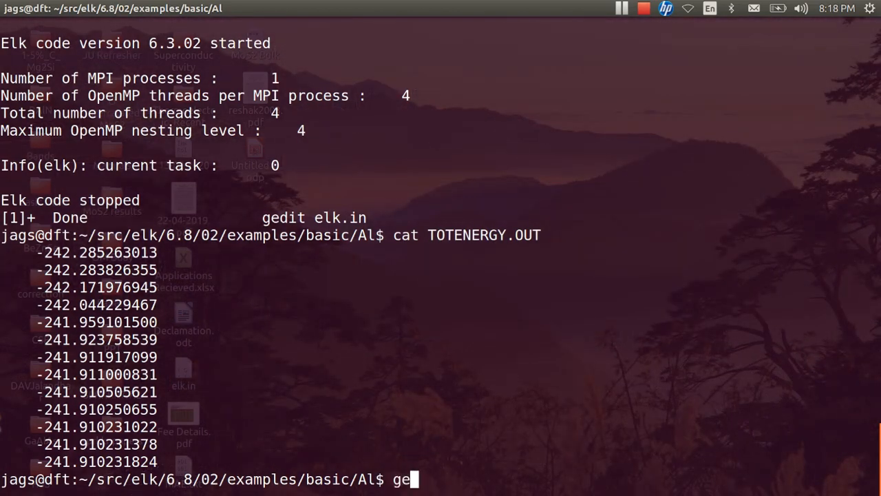
type("dit")
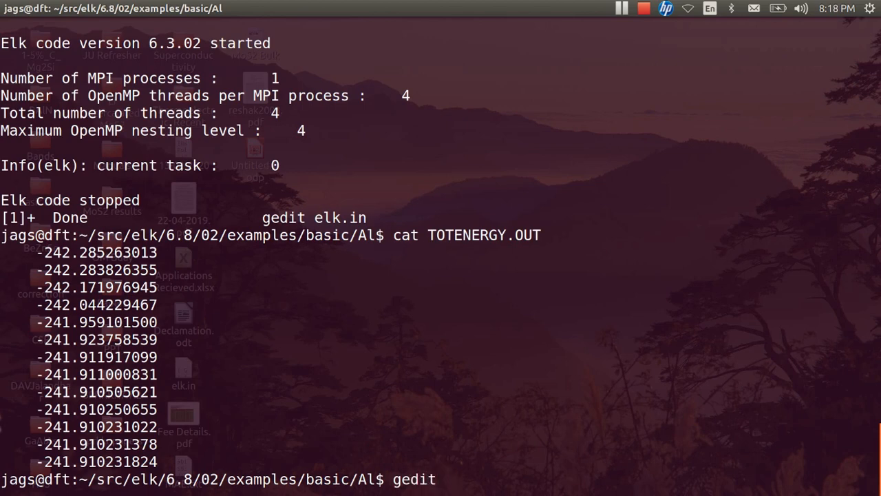
type("E")
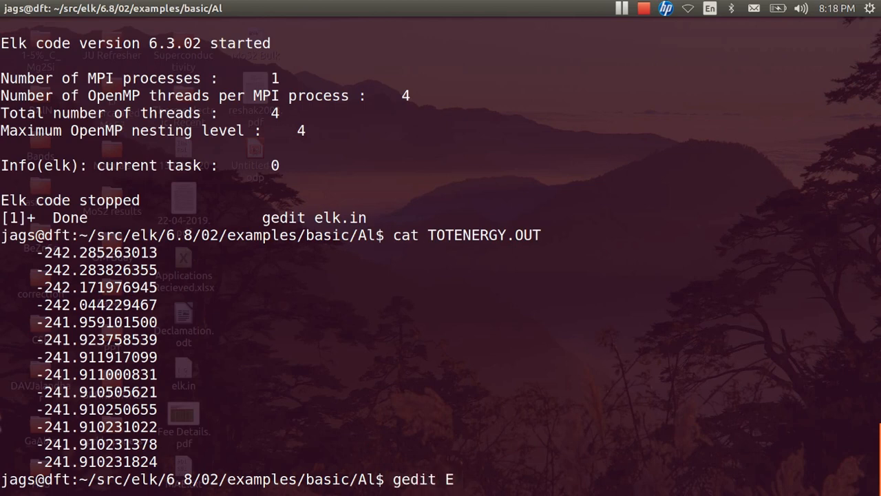
type("a.dat")
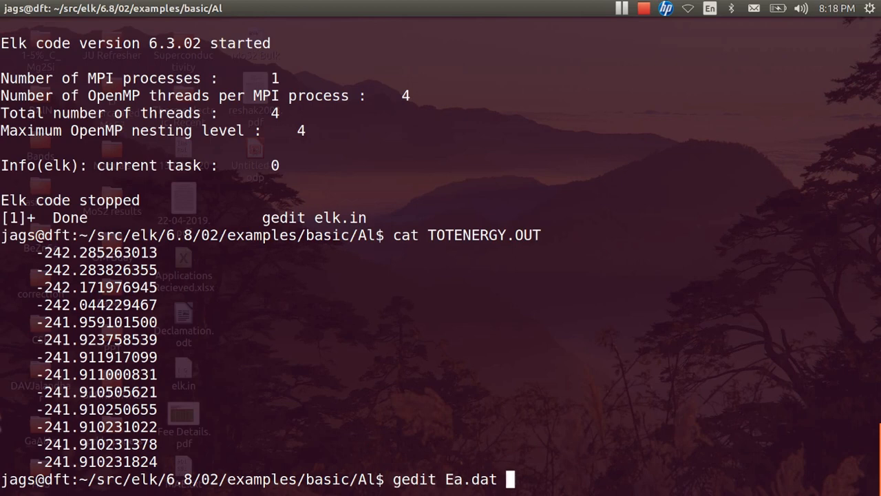
type("&")
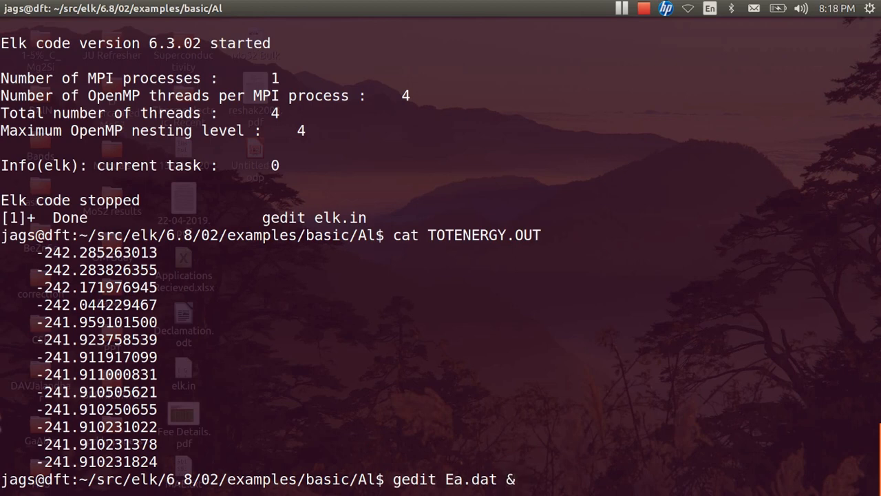
key("Return")
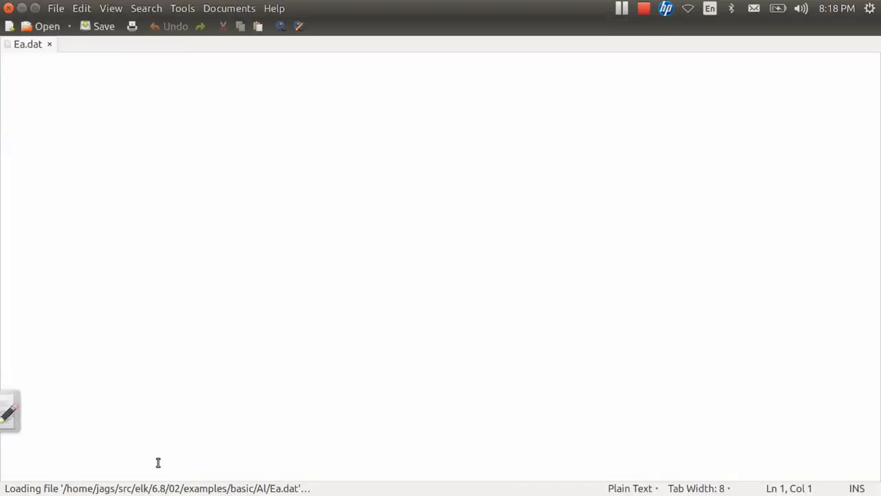
Write the '#a E' header and a first row pairing 7.00 with -241.910231823.
type("#")
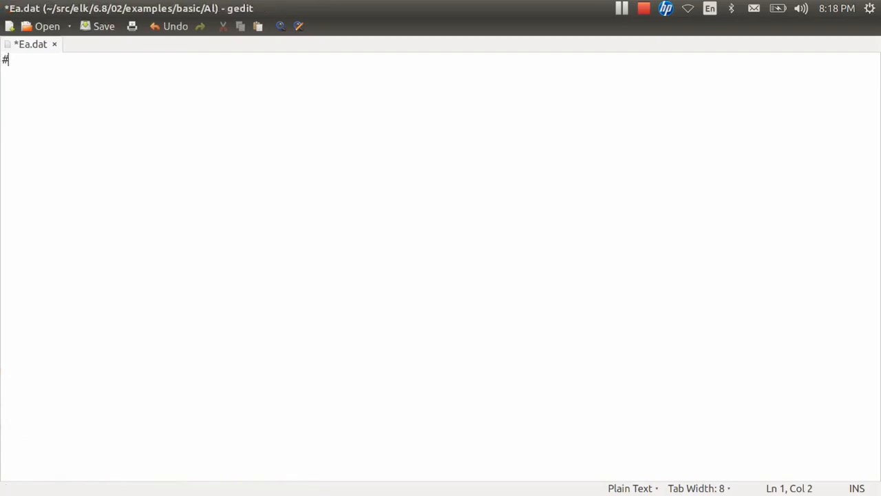
type("a")
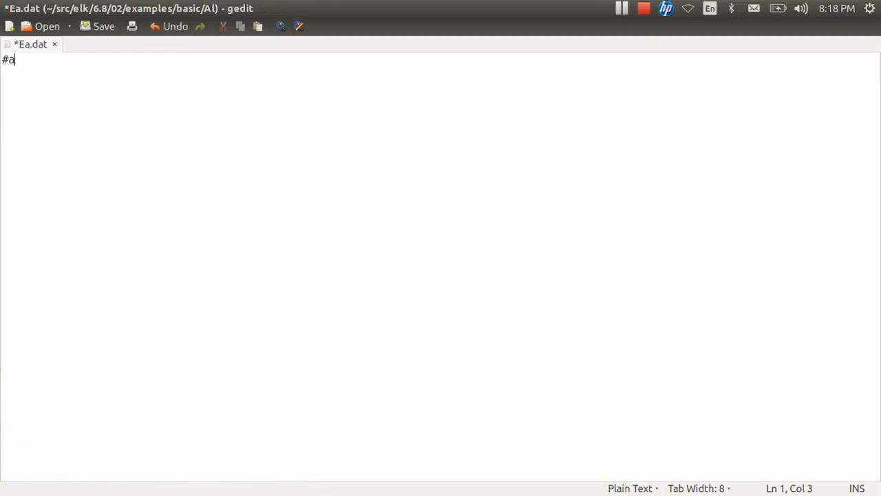
type("E")
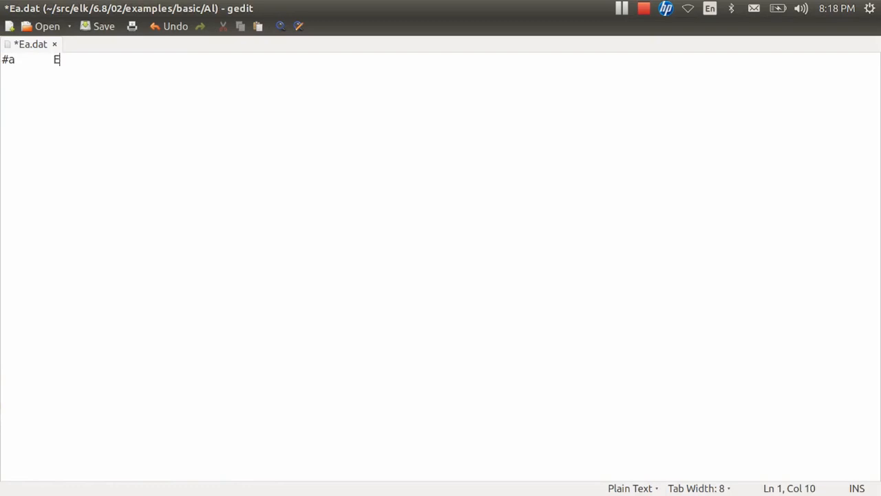
key("Return")
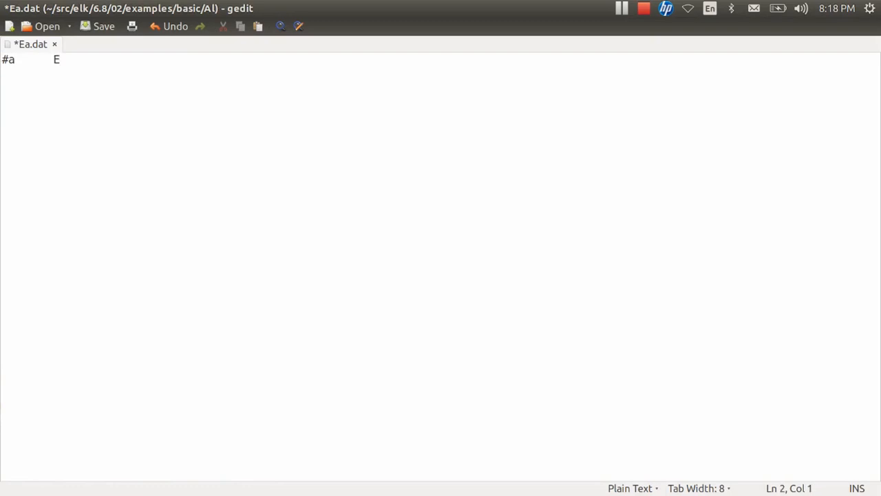
type("7.0")
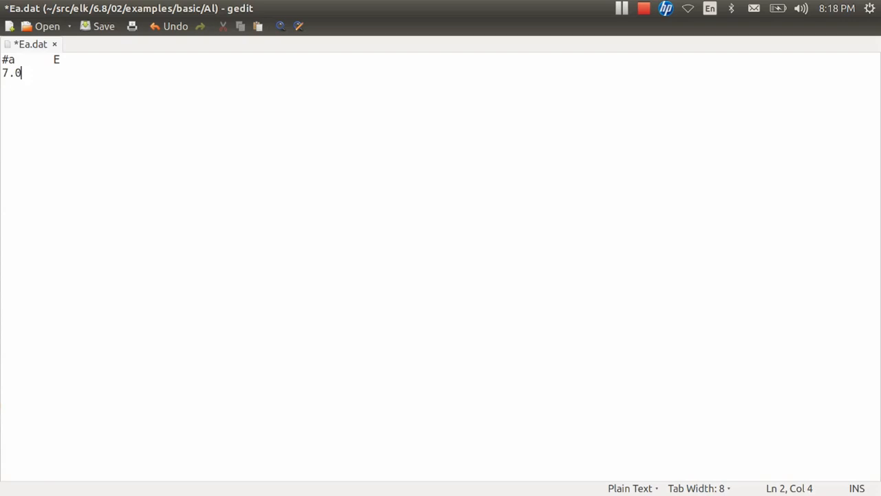
type("0")
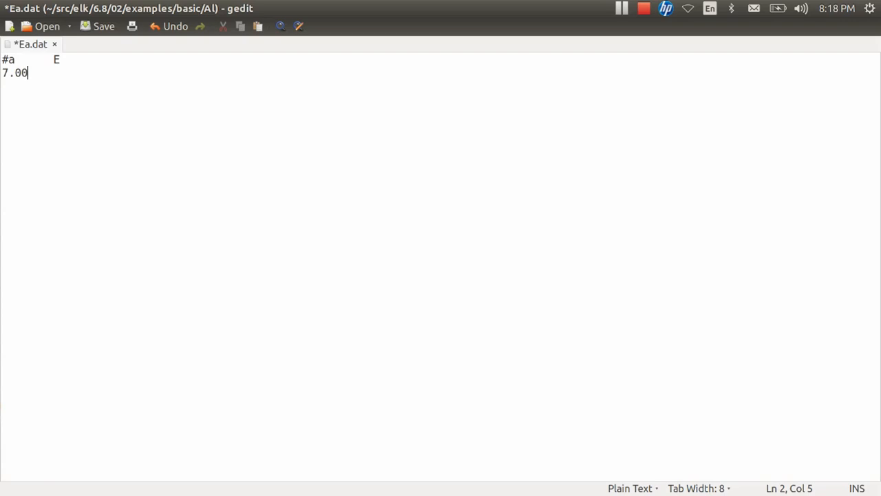
key("Tab")
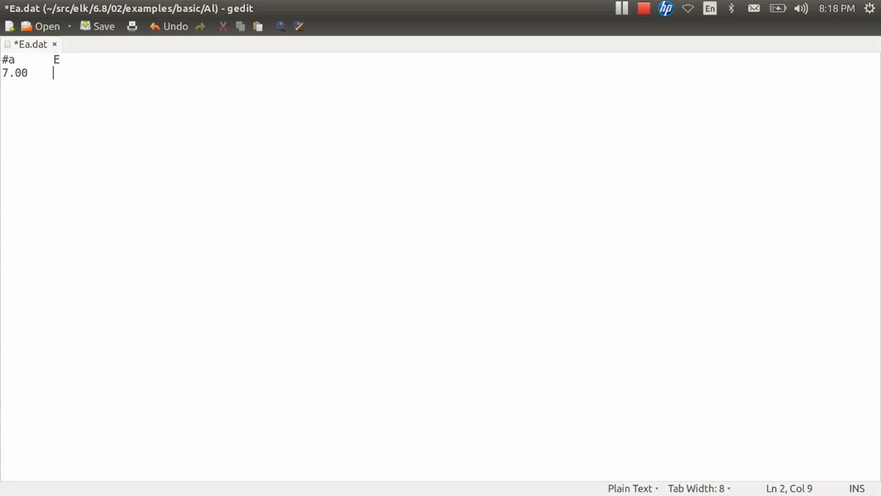
type("-241.910231823")
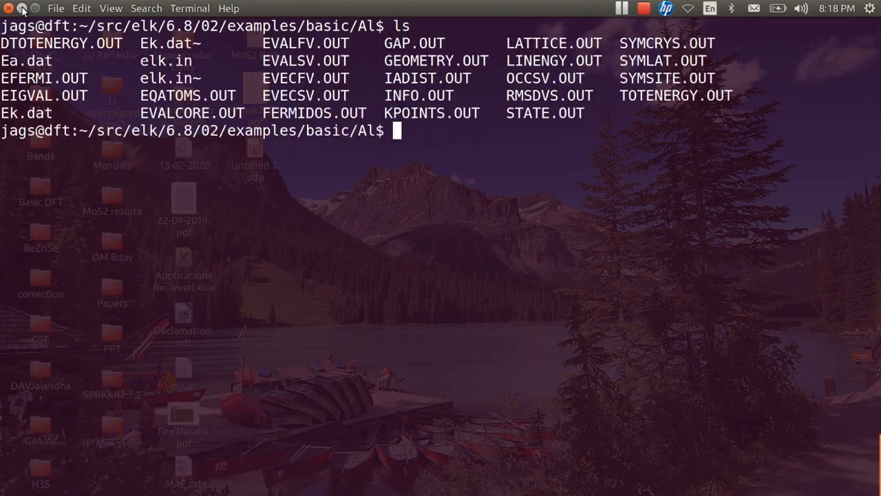
In vi change the elk.in scale from 7.00 to 7.20, rerun elk and print TOTENERGY.OUT.
type("vi elk")
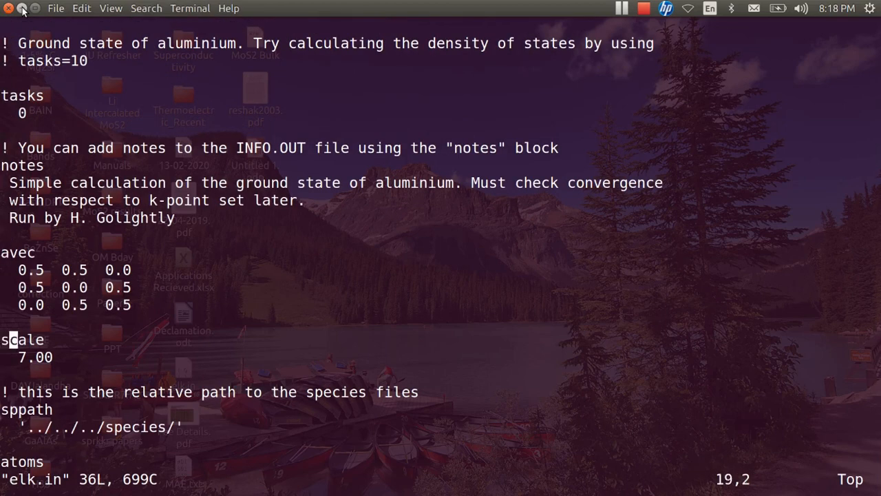
key("R")
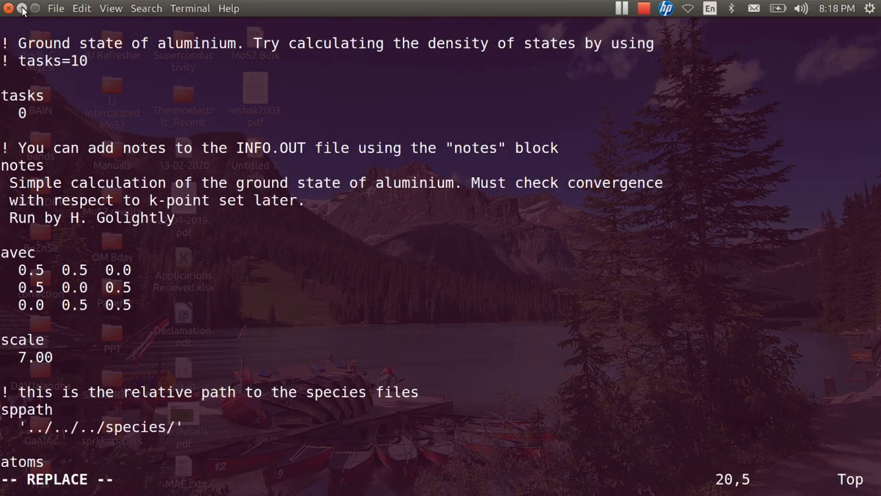
type("2")
type("elk")
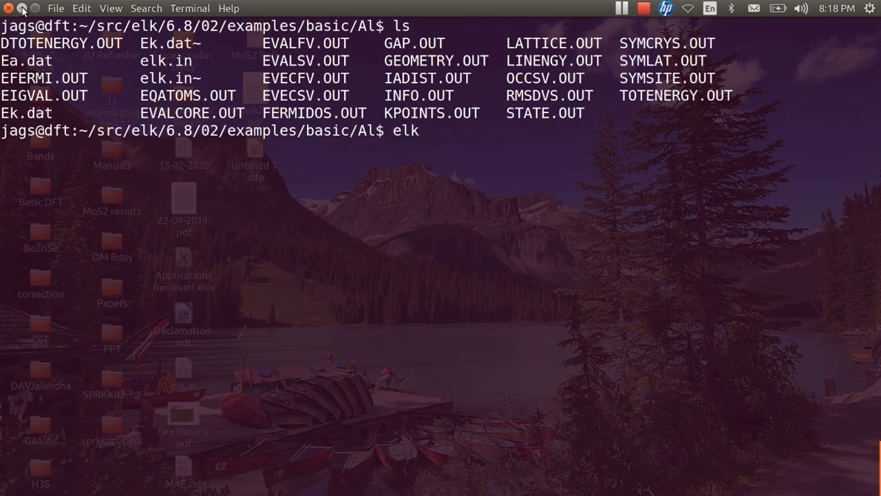
key("Return")
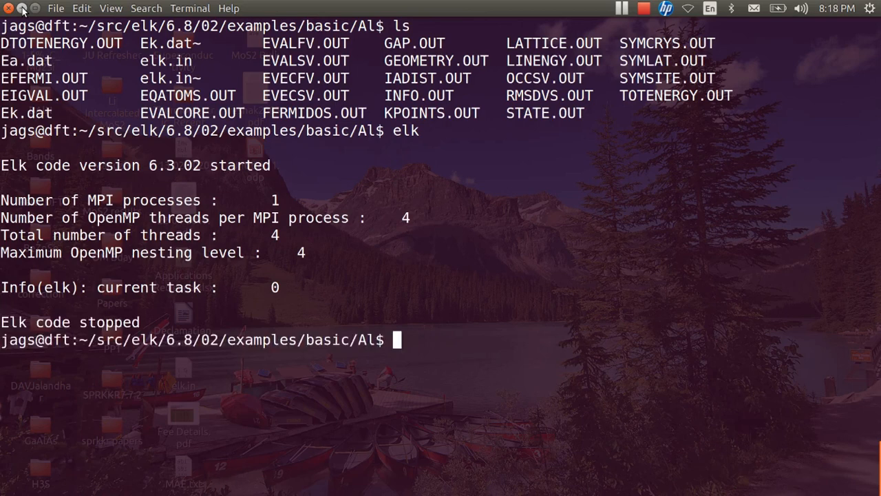
type("cat")
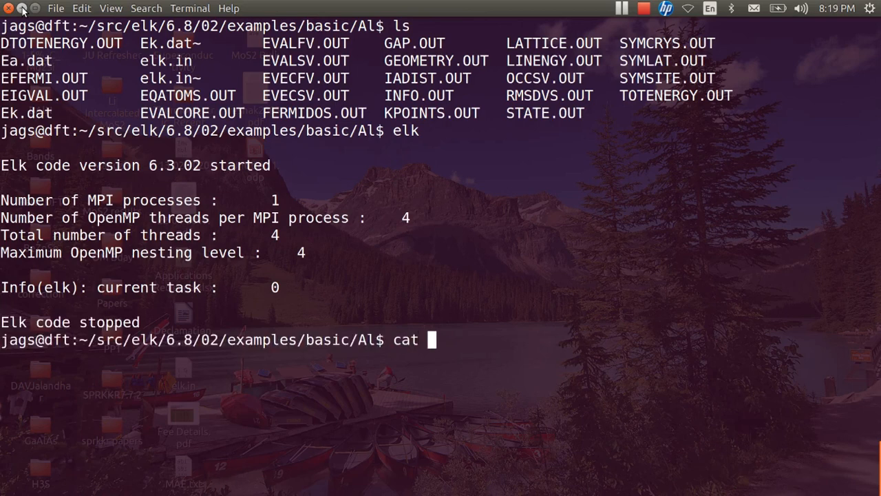
type("TOTENERGY.OUT")
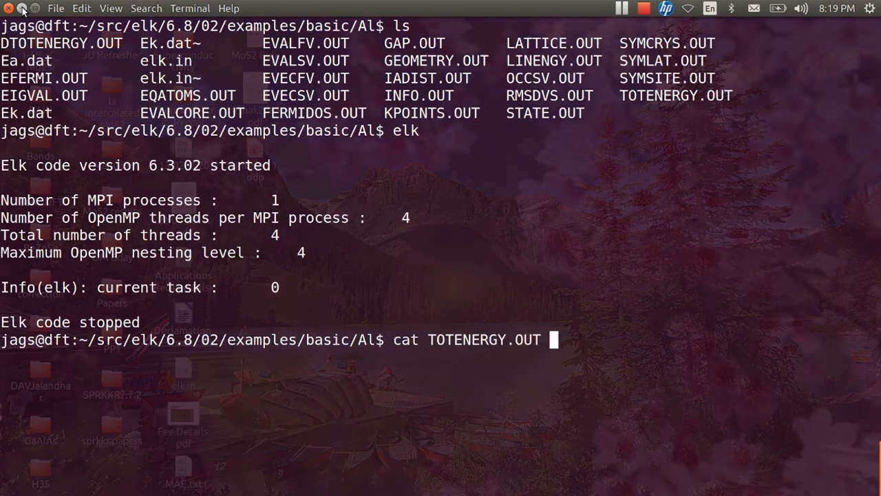
key("Return")
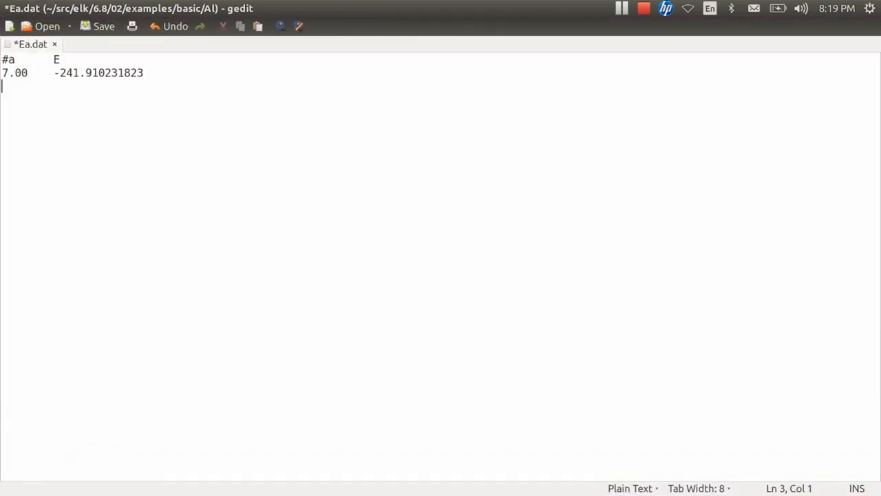
Add a second row pairing 7.20 with -241.916208801, save, and begin a third row.
type("7.2")
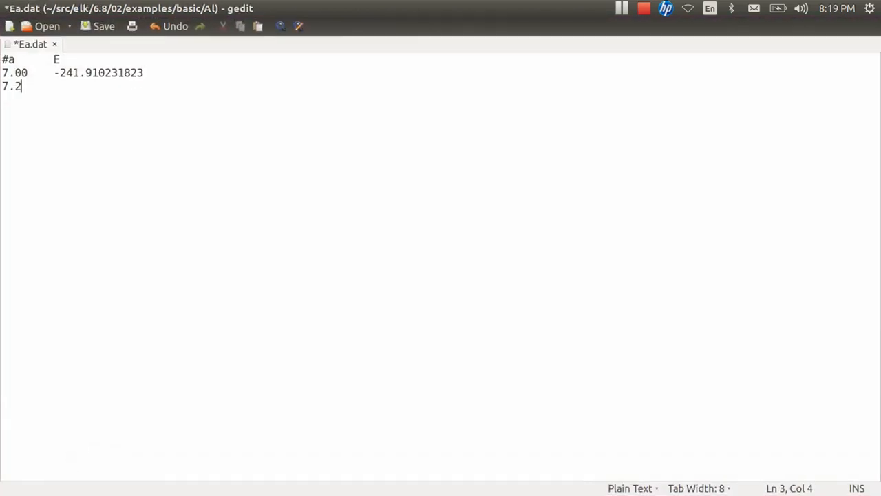
type("0\t-241.910231823")
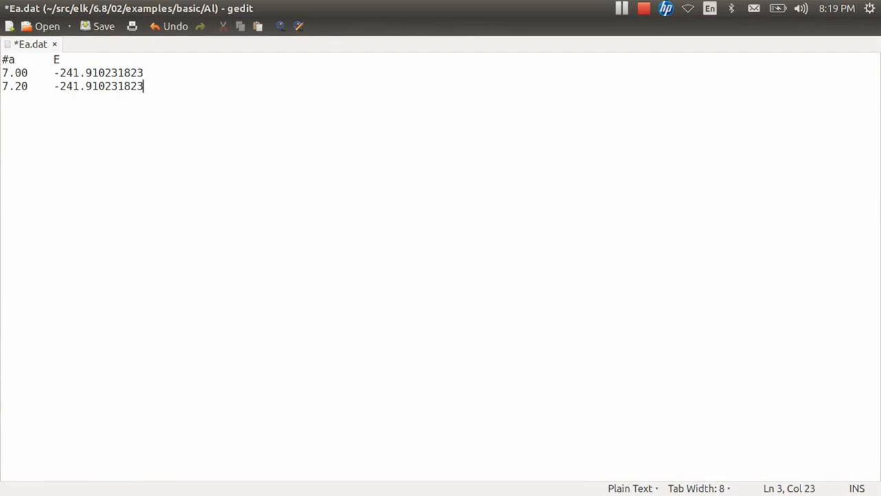
key("BackSpace")
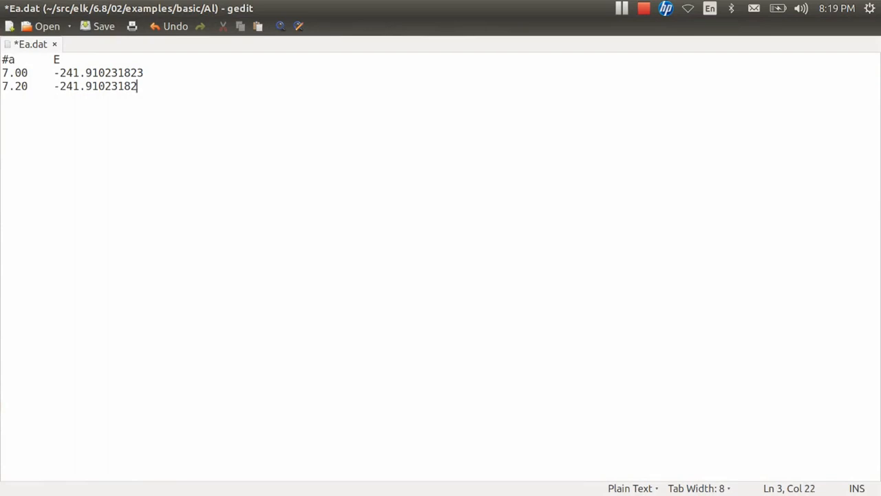
type("3")
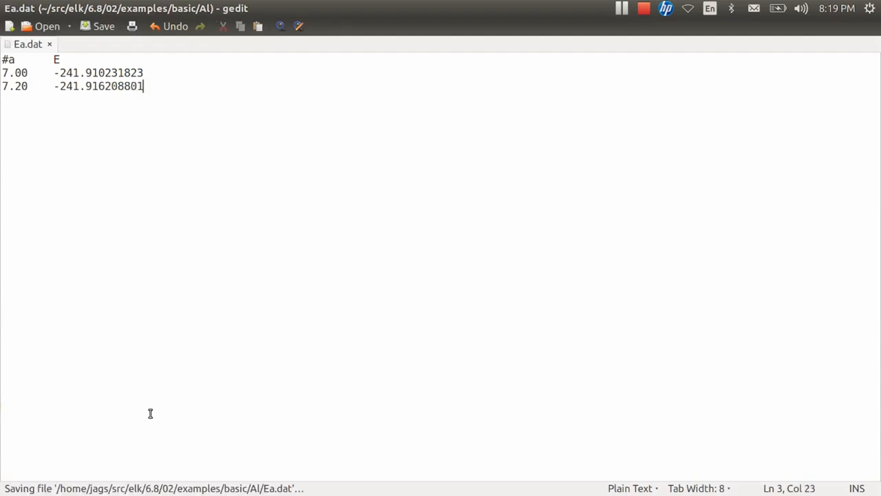
key("Return")
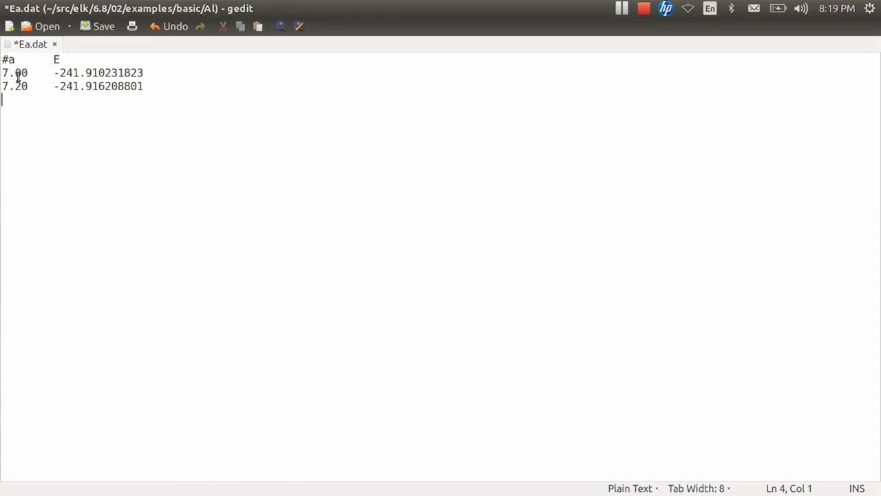
left_click(8, 73)
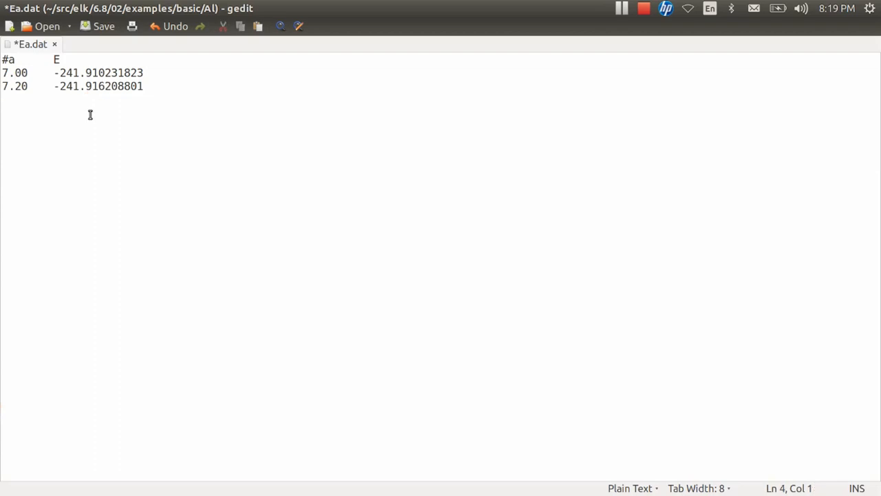
left_click(146, 86)
type("7.")
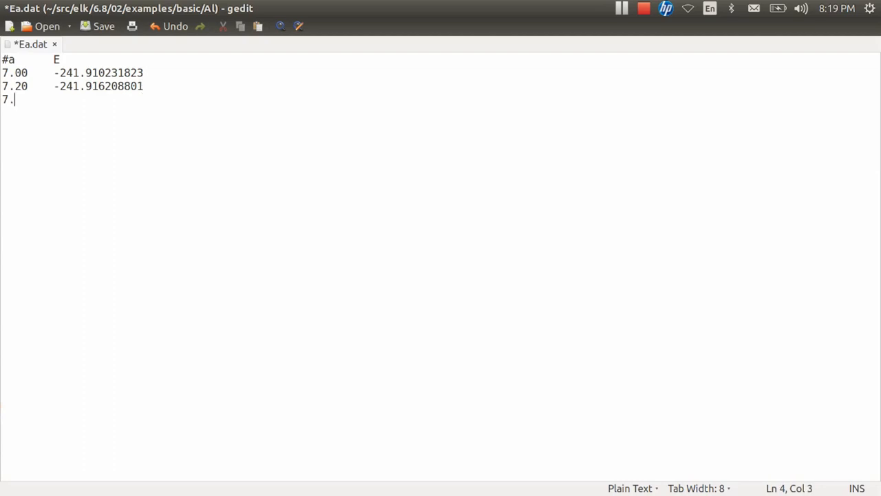
Finish the 7.40 entry, then list the finished run's energies with cat TOTENERGY.OUT.
type("40")
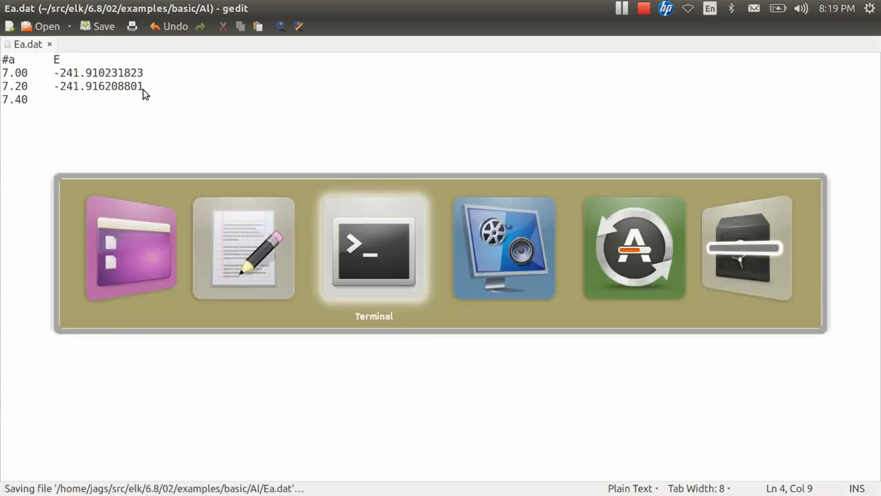
left_click(374, 248)
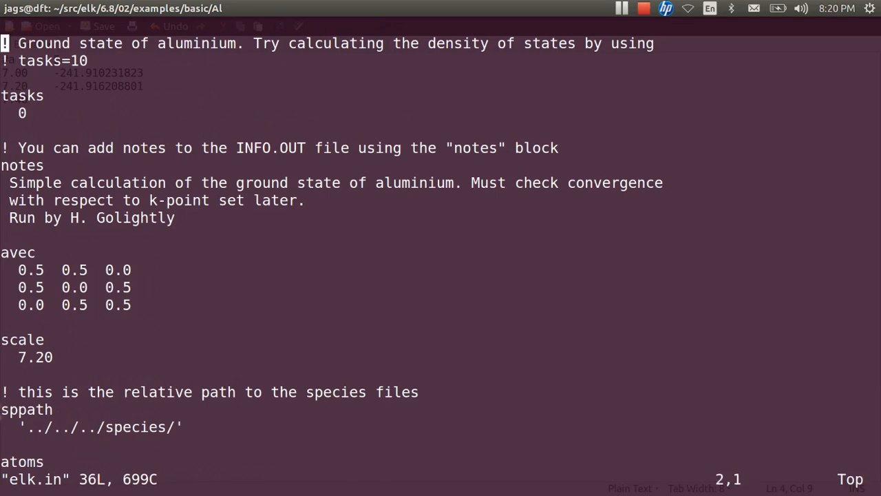
left_click(38, 356)
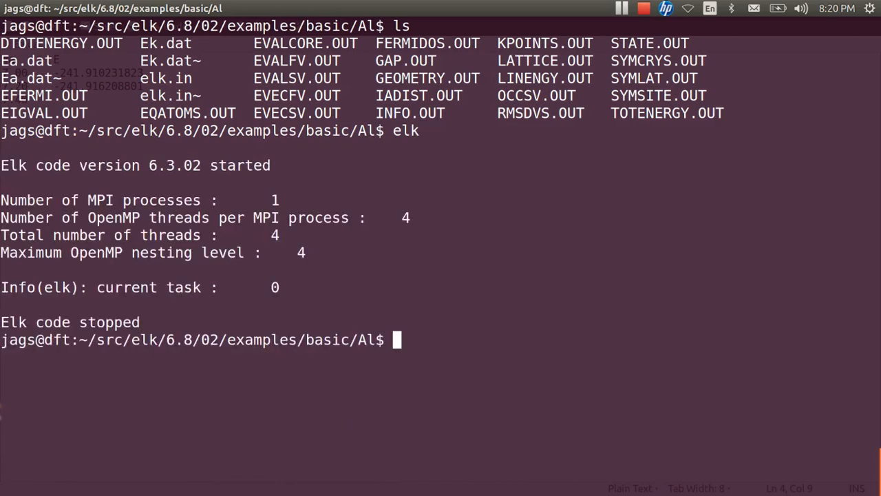
type("cat TOTENERGY.OUT")
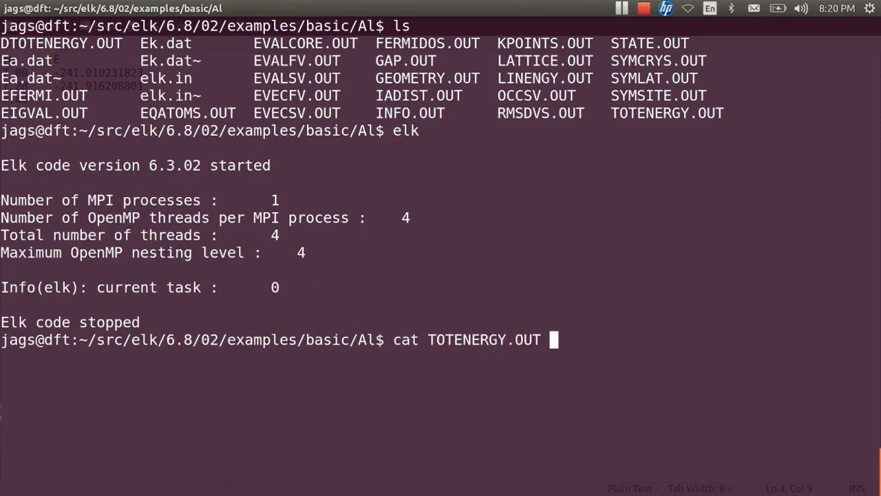
key("Return")
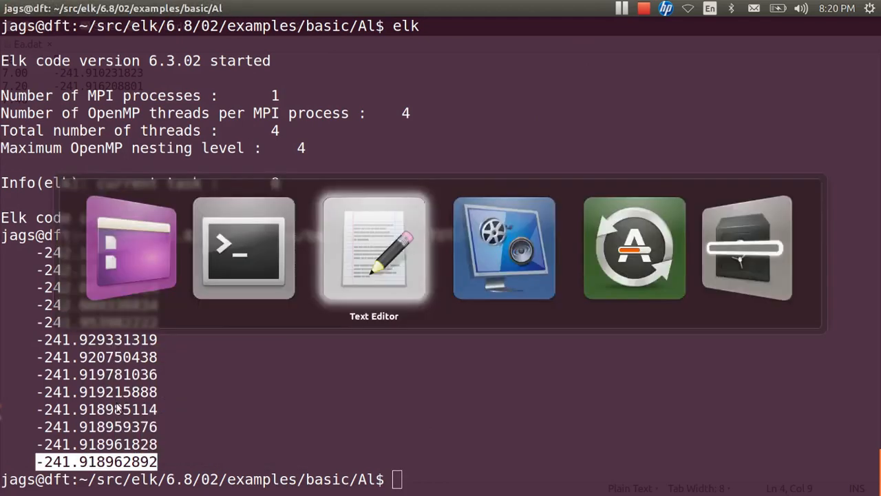
Compare the final energy -241.918962892 against the 7.40 row of Ea.dat in gedit.
left_click(375, 248)
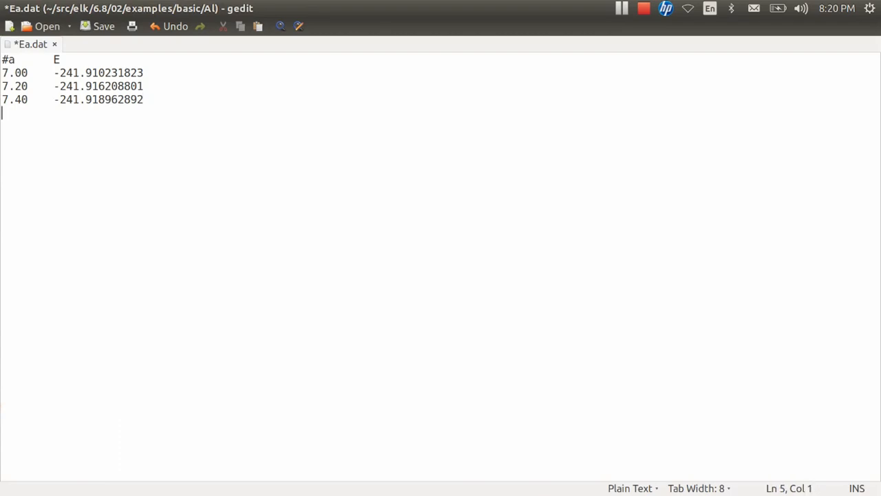
mouse_move(99, 88)
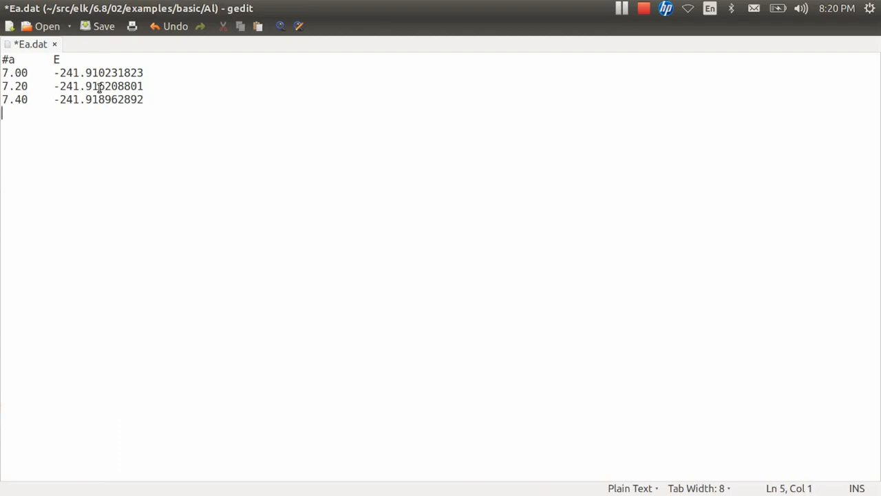
double_click(90, 85)
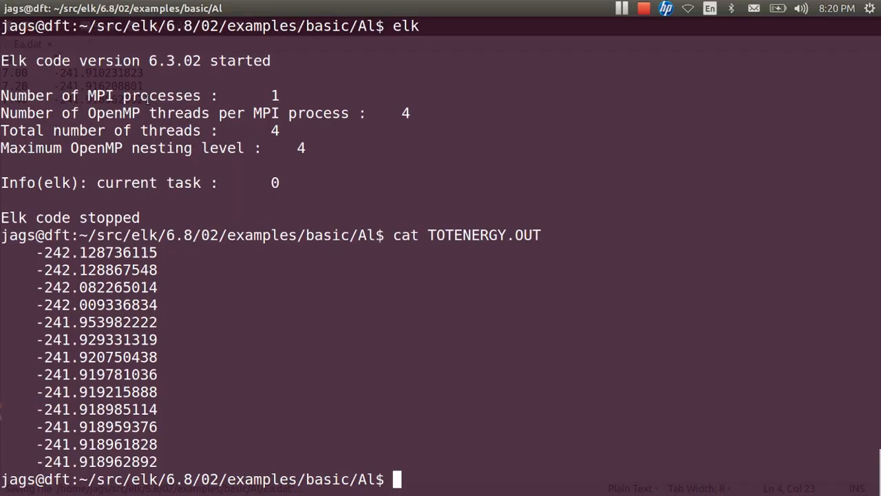
Edit the lattice scale in elk.in with vi, rerun Elk and print its total energies.
type("vi elk.in")
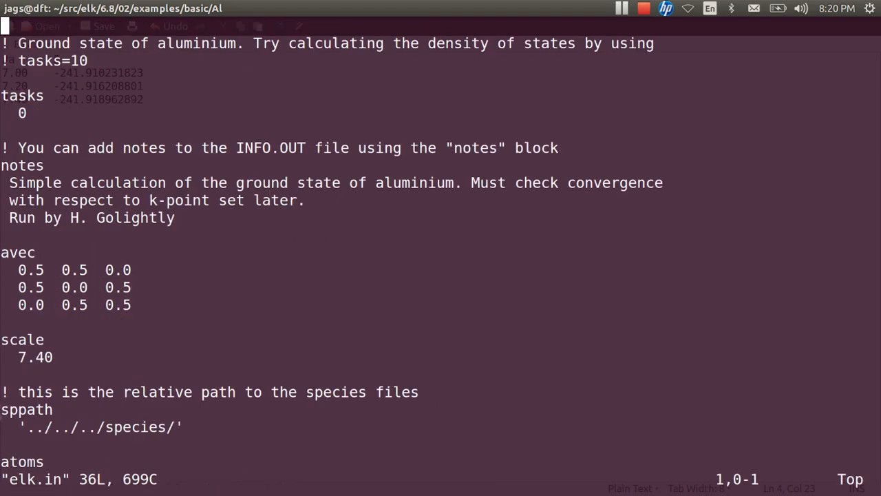
left_click(27, 356)
type("elk")
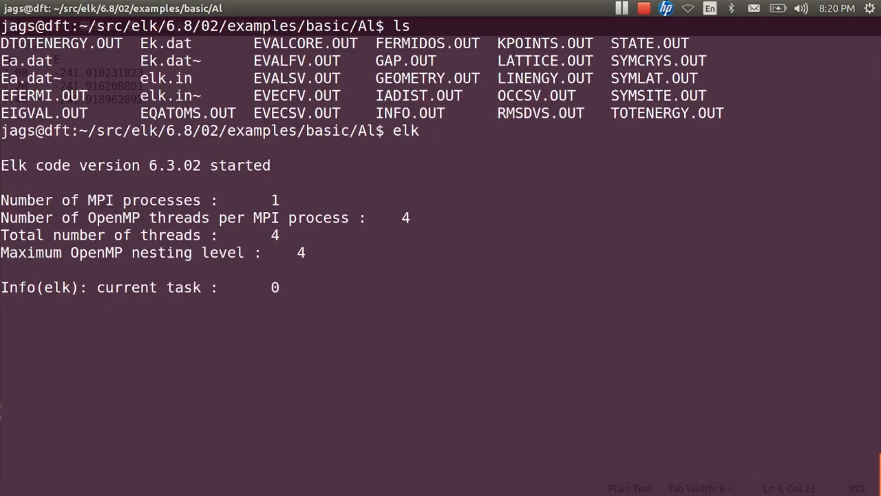
type("cat")
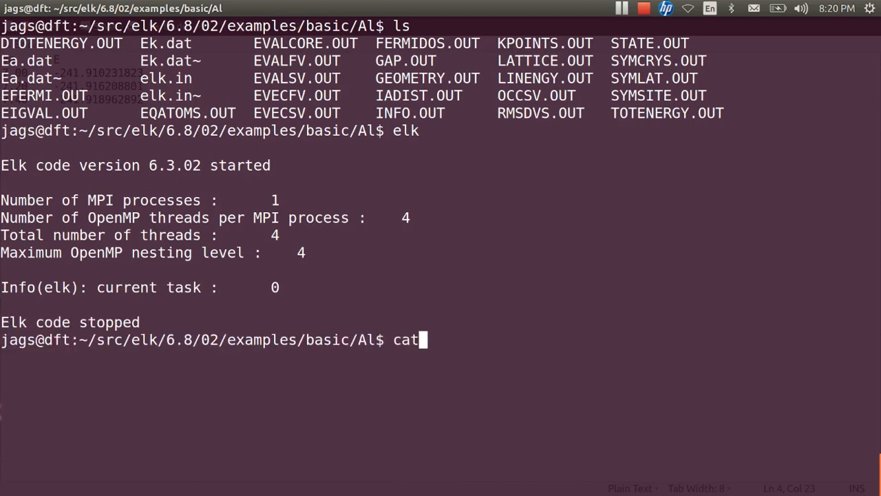
key("Return")
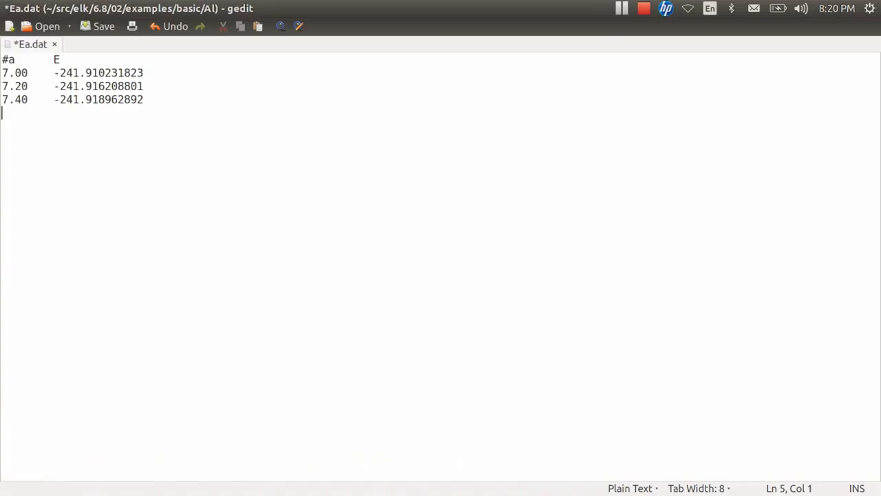
Add the 7.60 row with energy -241.919286555 to Ea.dat and start a 7.80 row.
type("7.")
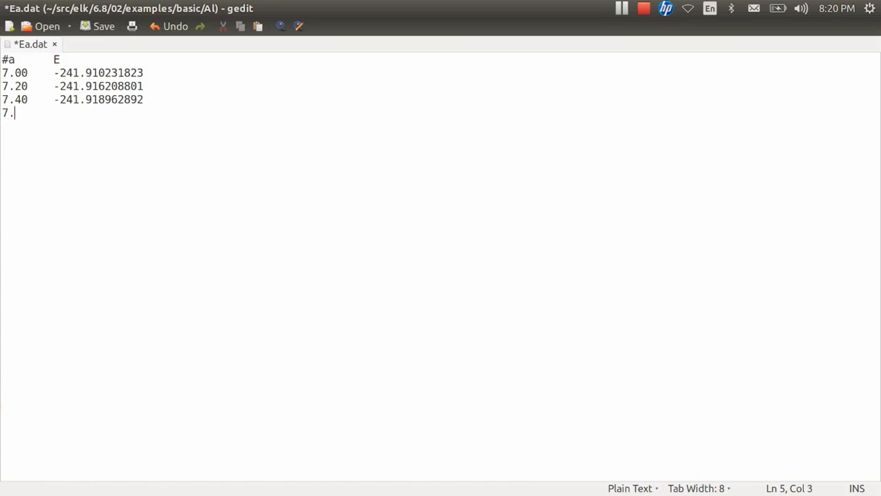
type("60")
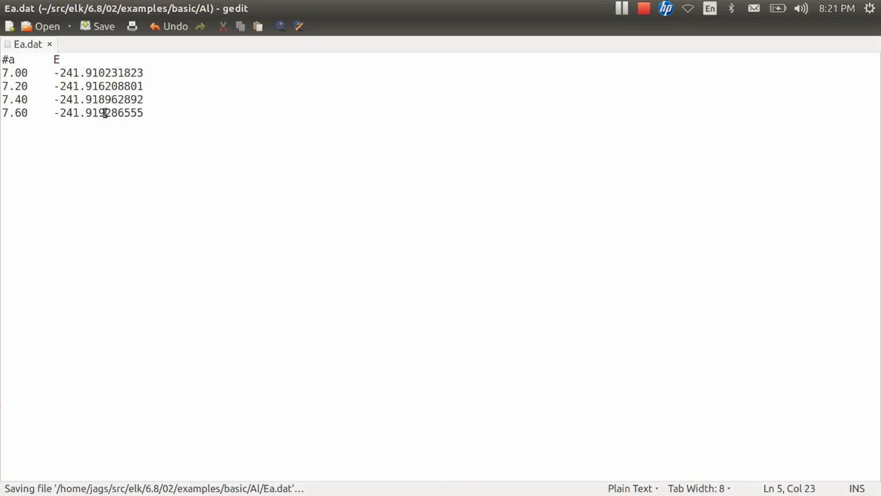
key("Return")
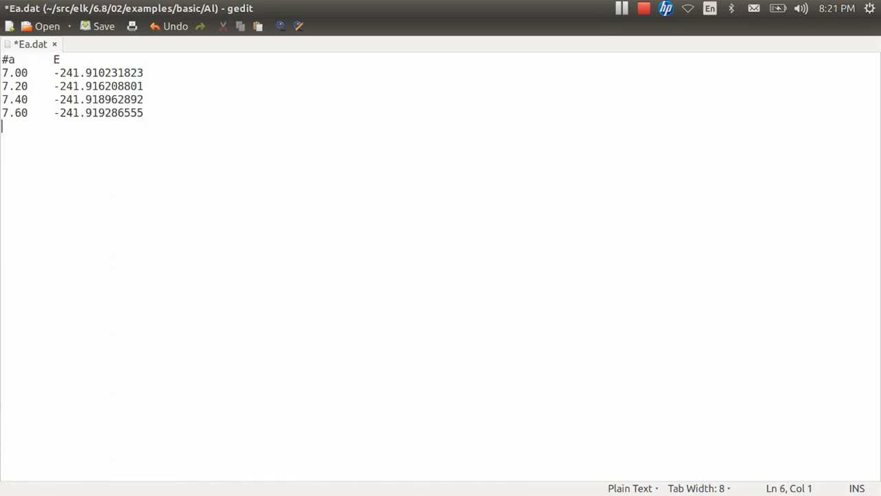
type("7.80")
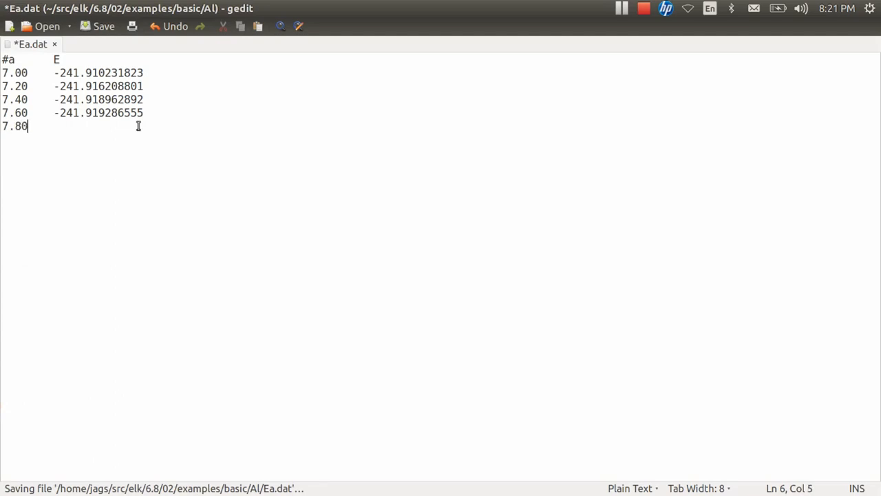
key("Tab")
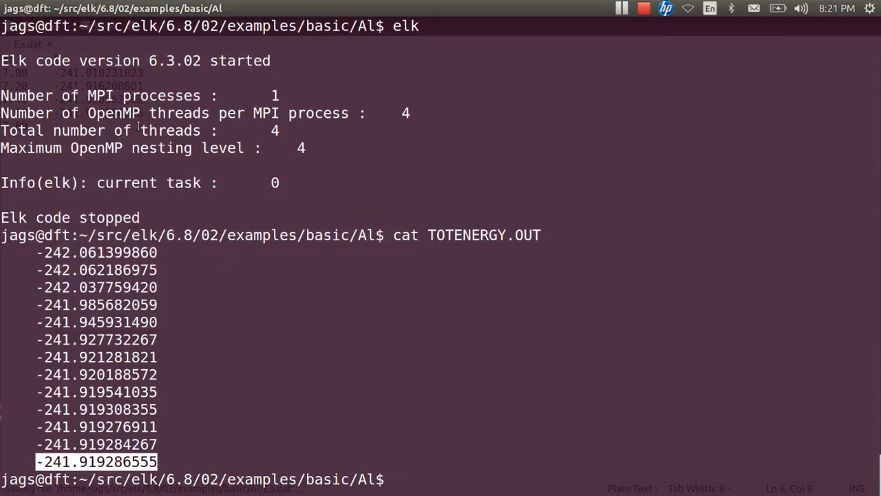
Change the lattice scale in elk.in via vi and rerun Elk.
type("vi")
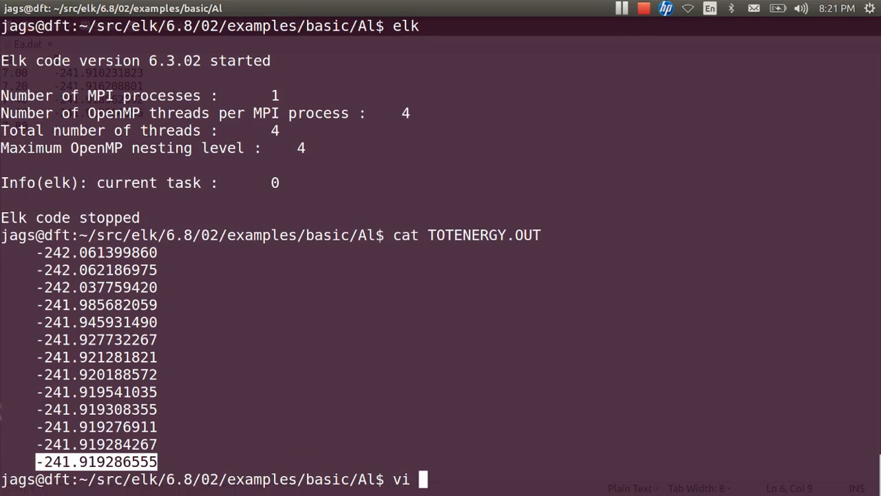
key("Return")
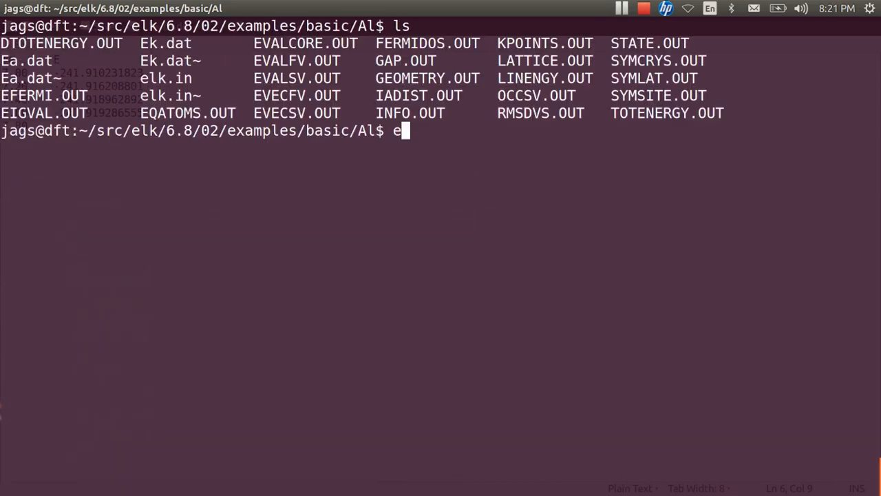
key("Return")
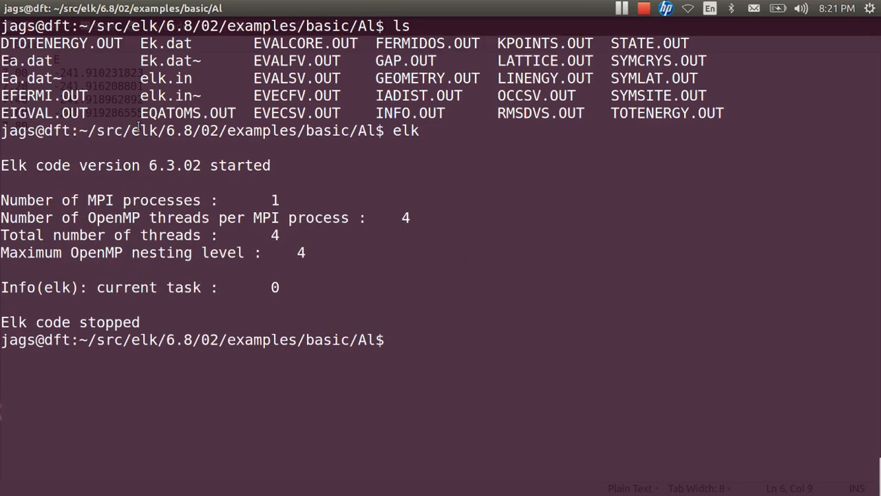
List TOTENERGY.OUT and copy the final energy -241.917826630.
type("cat T")
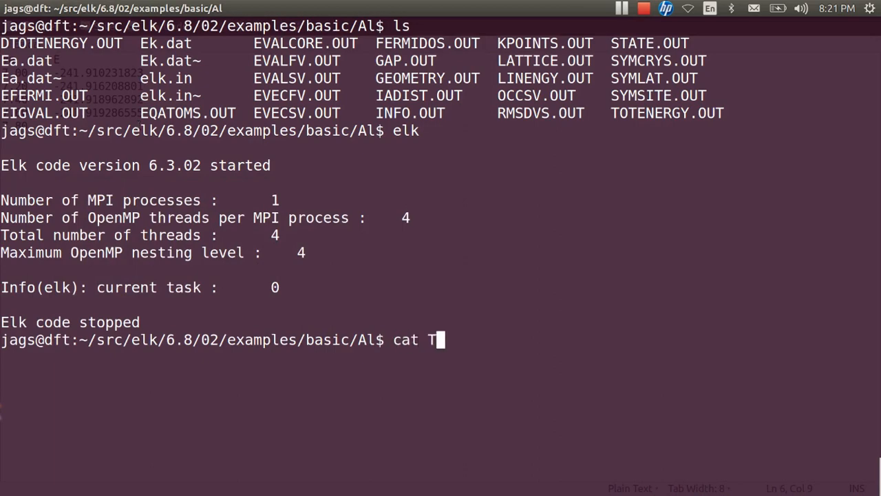
key("Return")
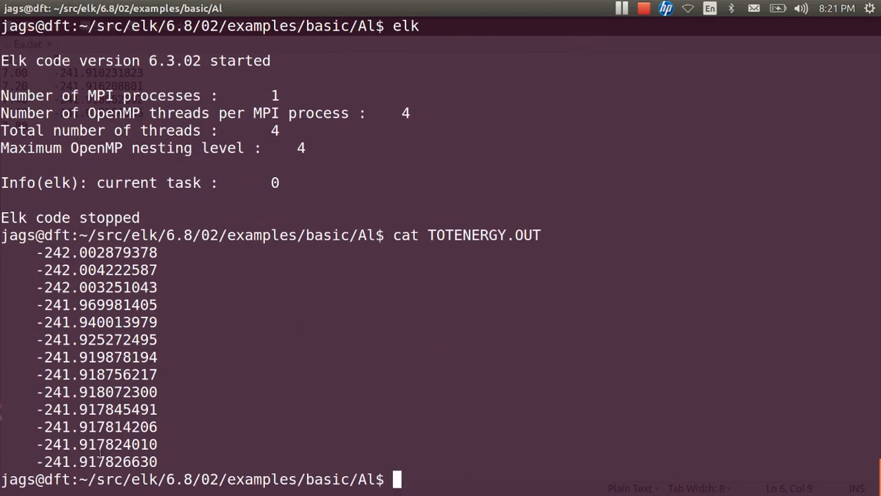
right_click(96, 461)
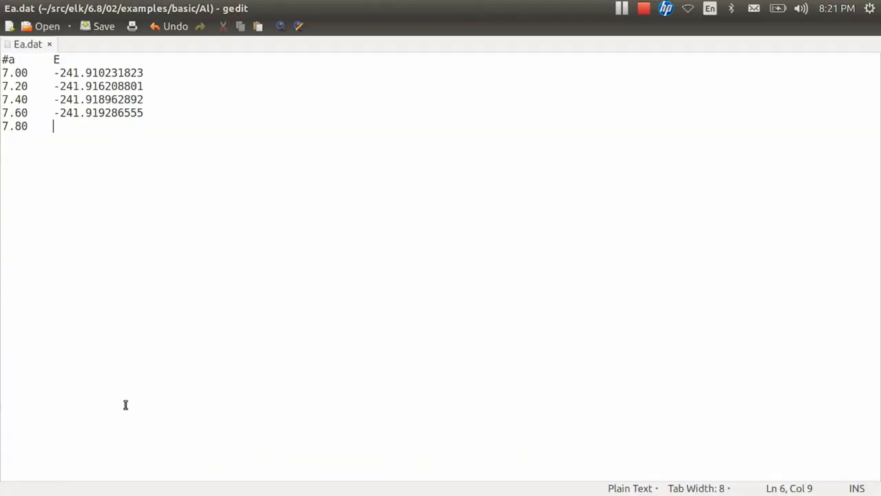
Record -241.917826630 for lattice constant 7.80 in Ea.dat, save and verify its digits.
type("-241.917826630")
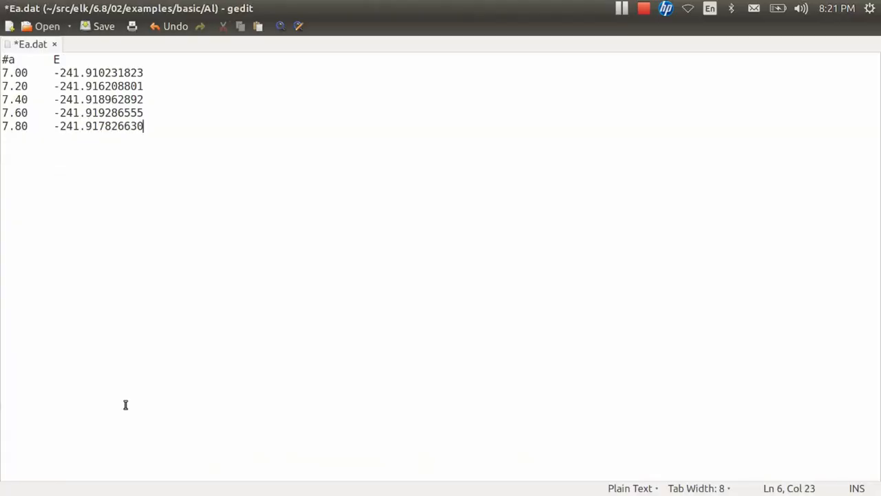
mouse_move(88, 116)
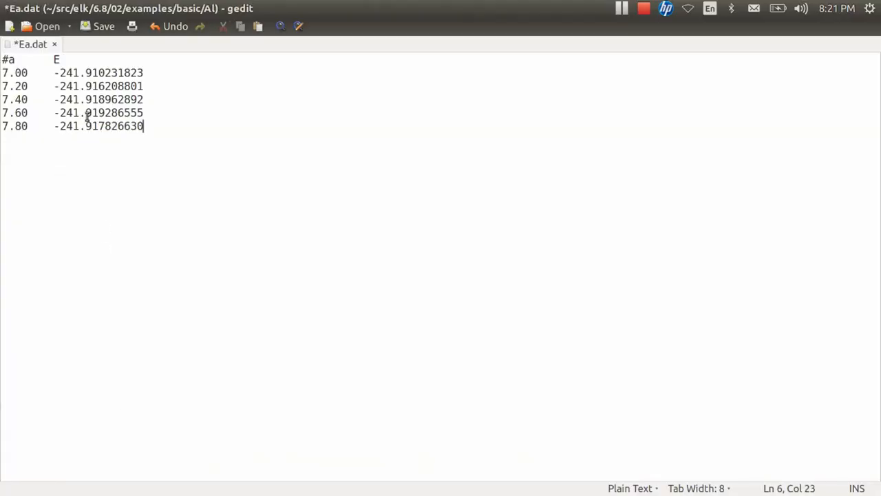
double_click(94, 113)
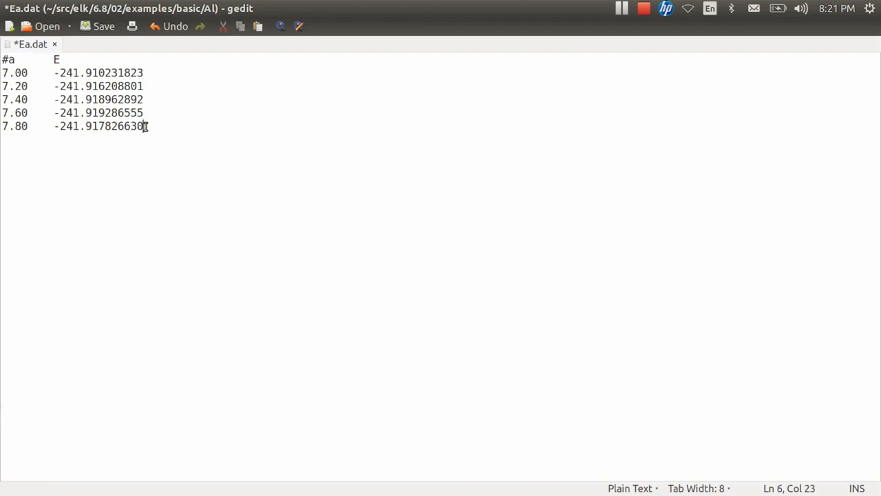
left_click(102, 26)
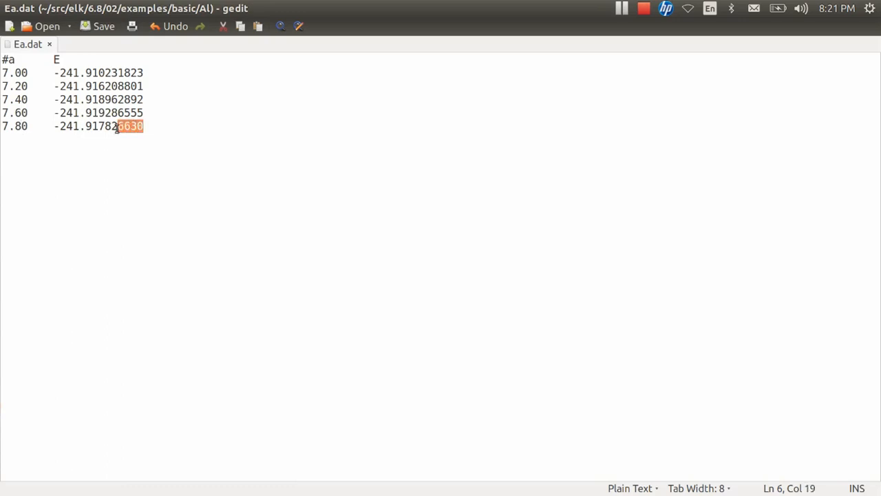
left_click_drag(127, 126, 55, 127)
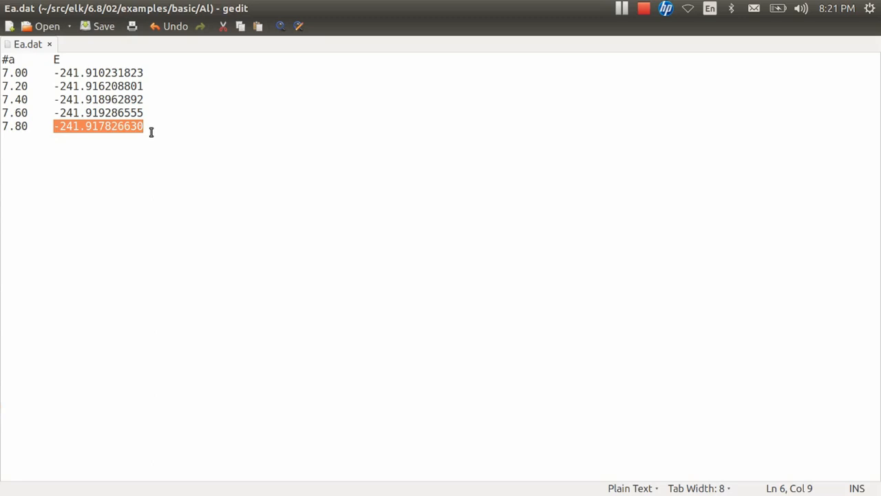
left_click(146, 127)
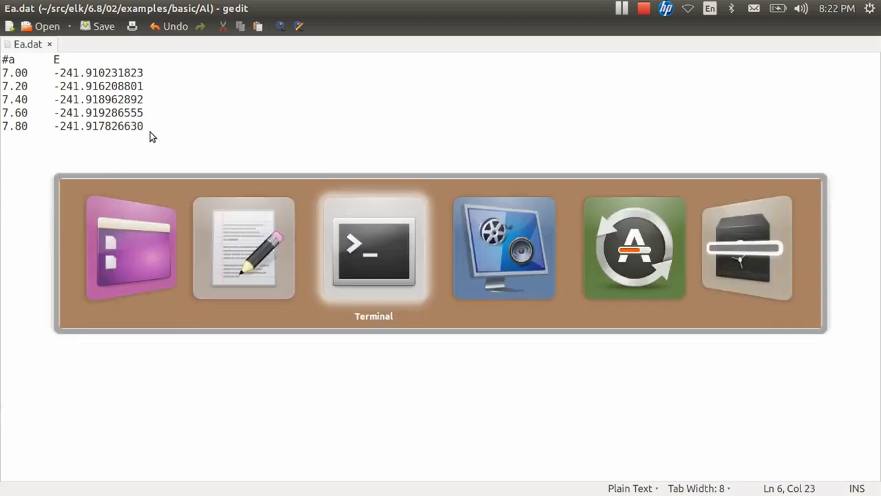
Set the lattice scale to 8 in elk.in, rerun Elk and pick out the final energy -241.915115395.
left_click(375, 248)
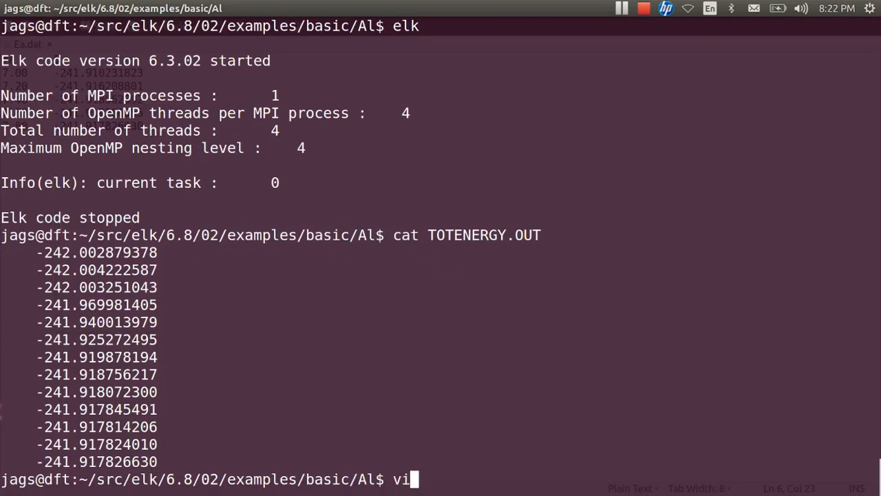
key("Return")
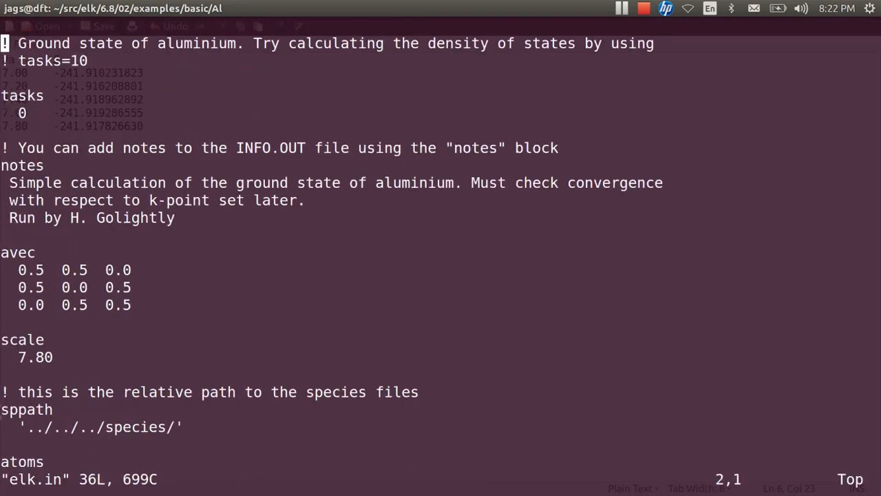
left_click(38, 356)
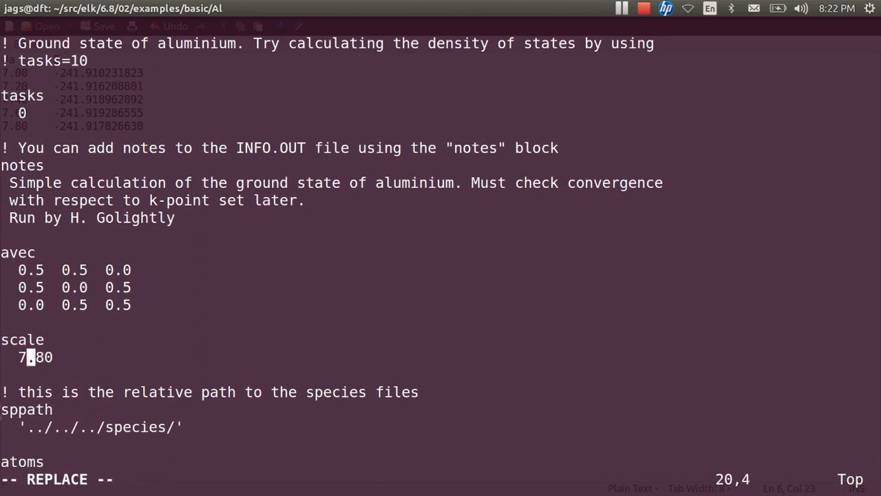
type("8")
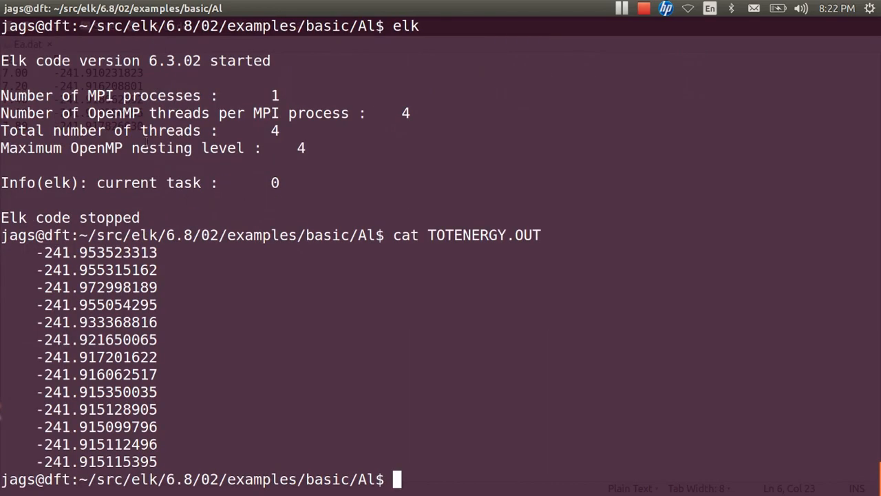
double_click(96, 461)
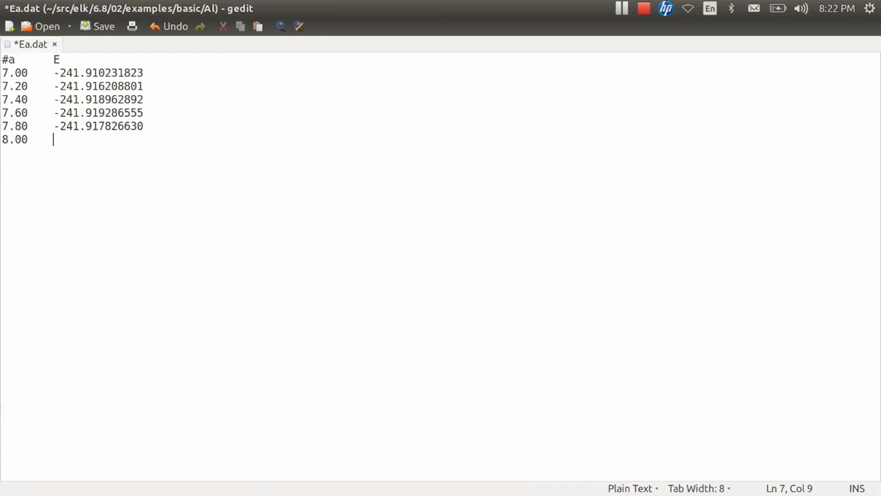
Enter energy -241.915115395 after 8.00 on the last line of Ea.dat.
type("-241.915115395")
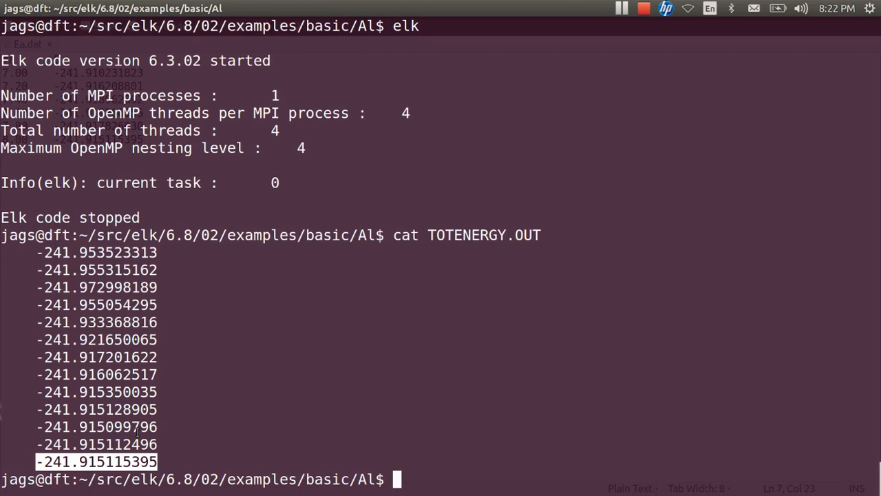
Launch xmgrace on Ea.dat and set the data-point symbol type to Square.
type("xmgrace")
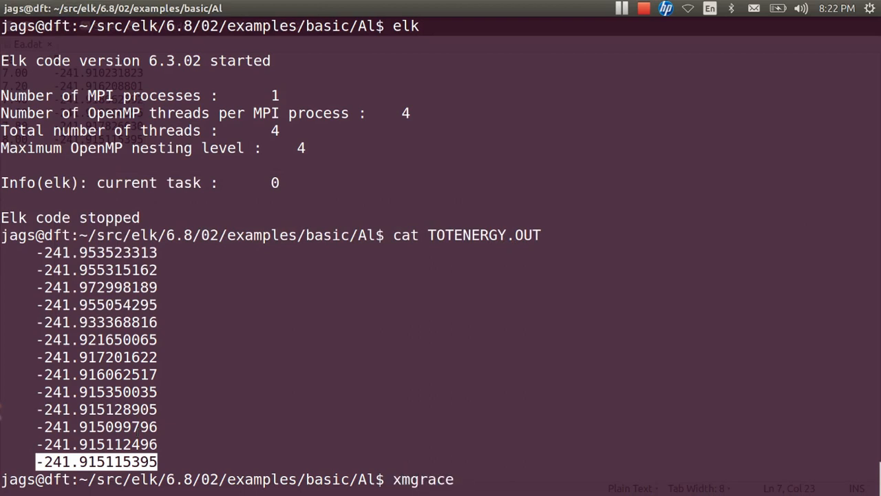
type("Ea.dat")
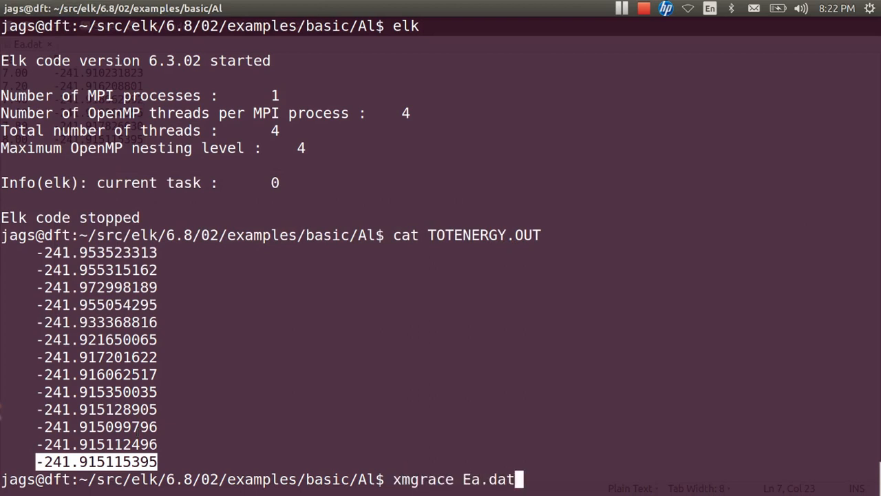
key("Return")
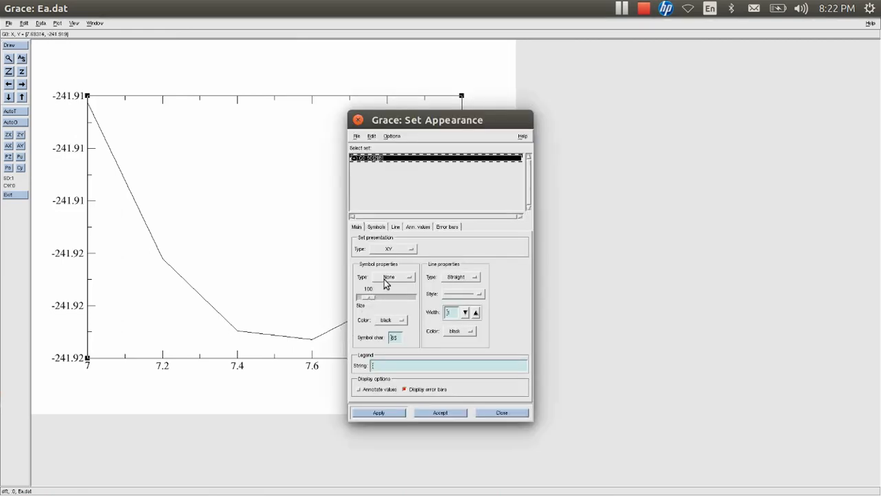
left_click(410, 275)
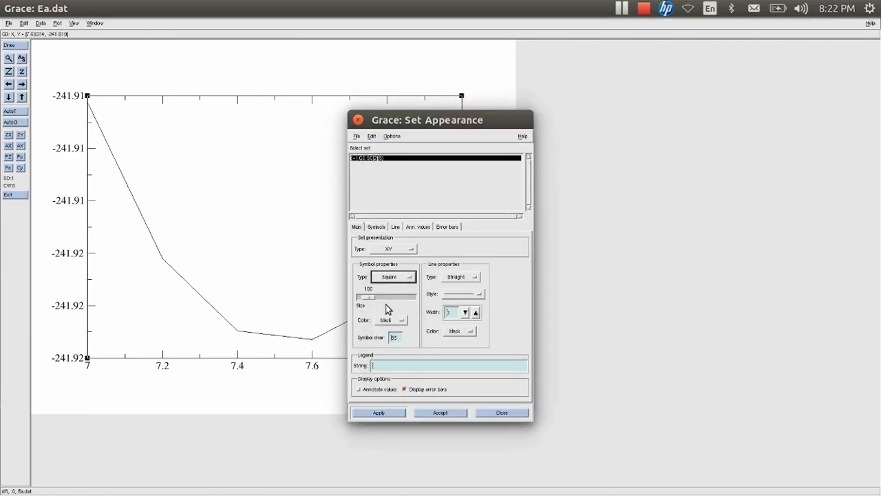
left_click(441, 413)
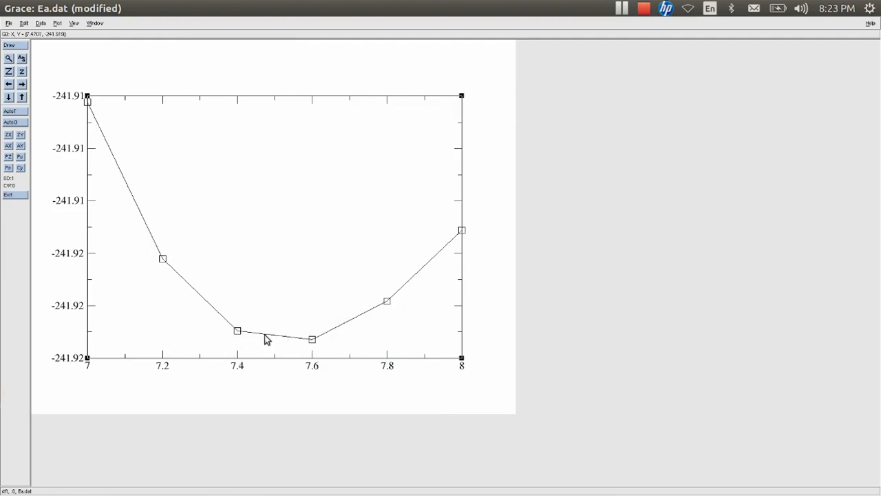
mouse_move(242, 338)
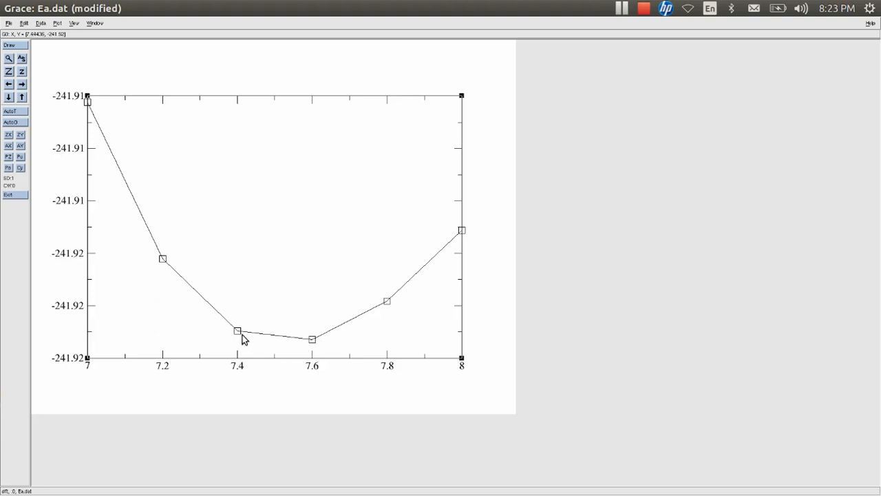
mouse_move(240, 344)
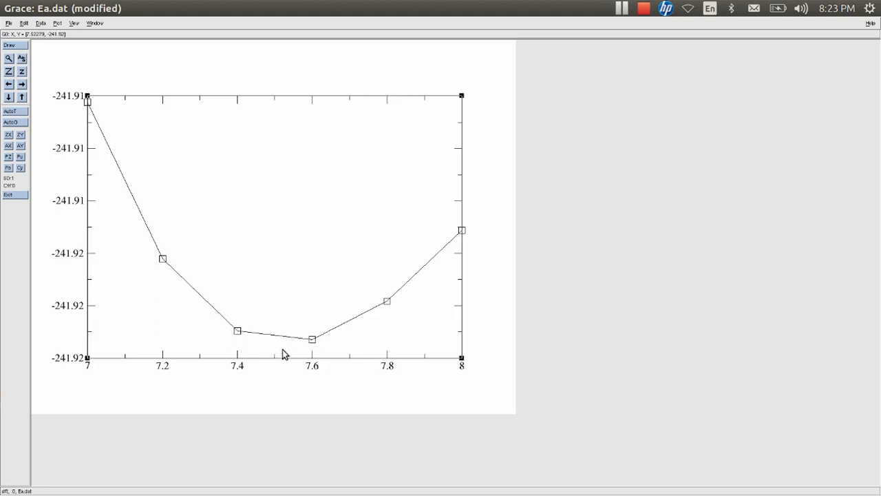
mouse_move(255, 341)
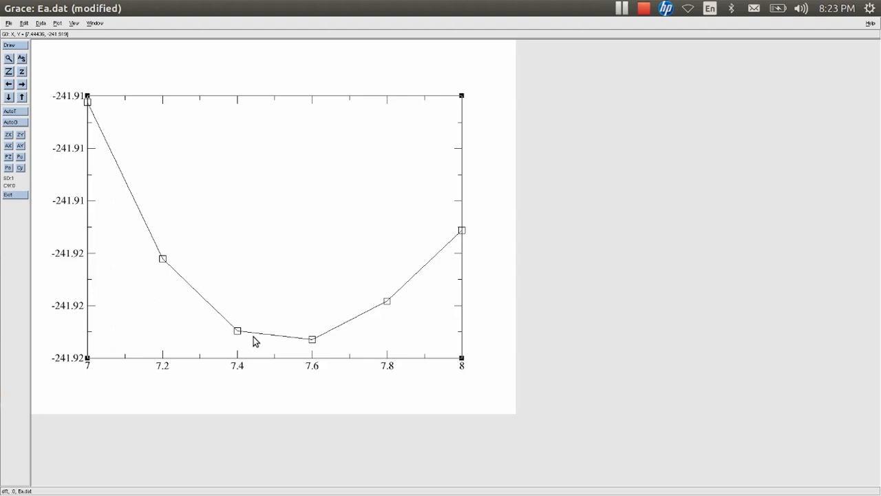
mouse_move(144, 220)
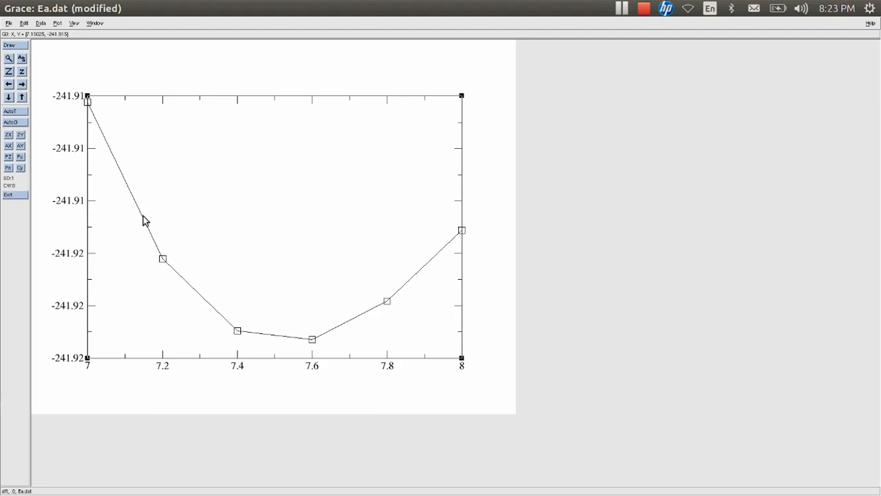
mouse_move(121, 179)
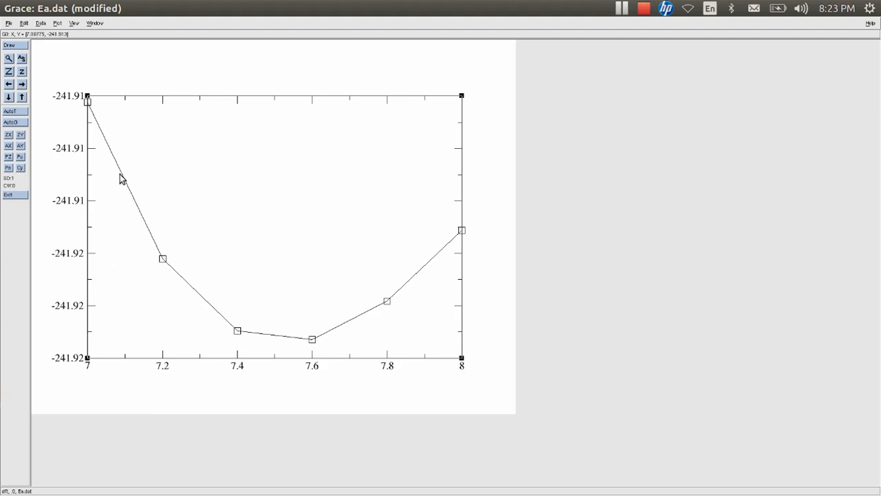
mouse_move(90, 107)
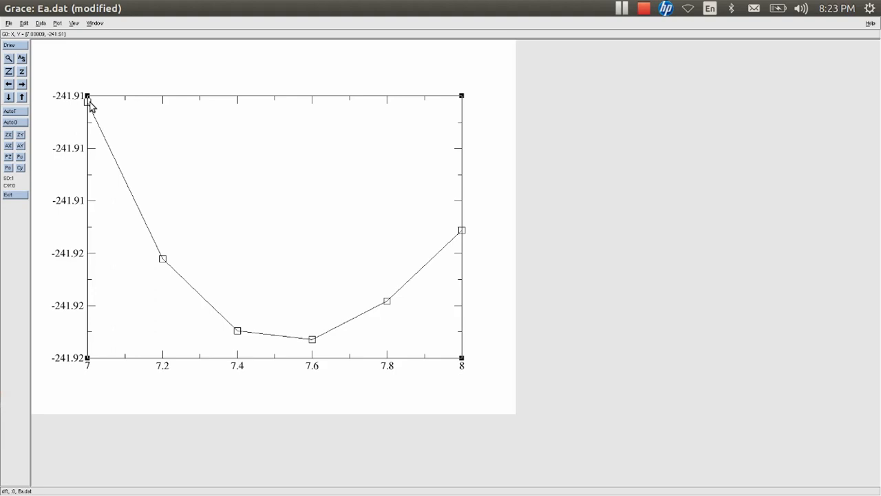
mouse_move(105, 113)
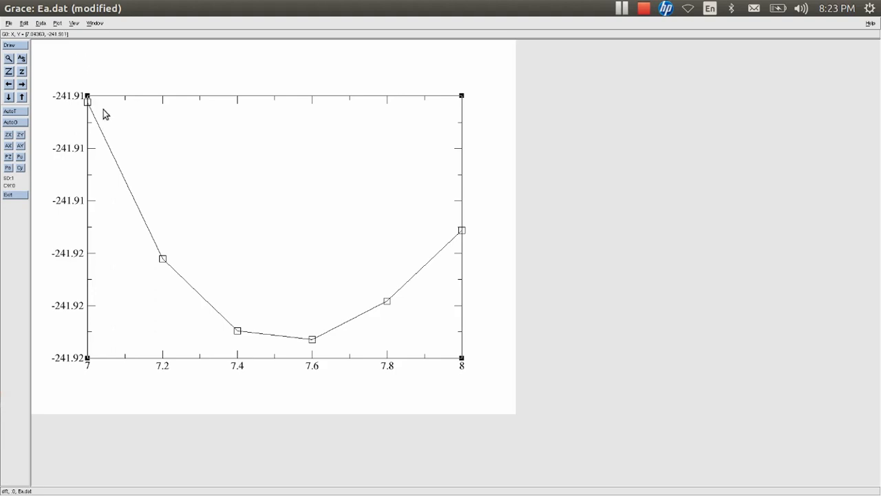
mouse_move(179, 272)
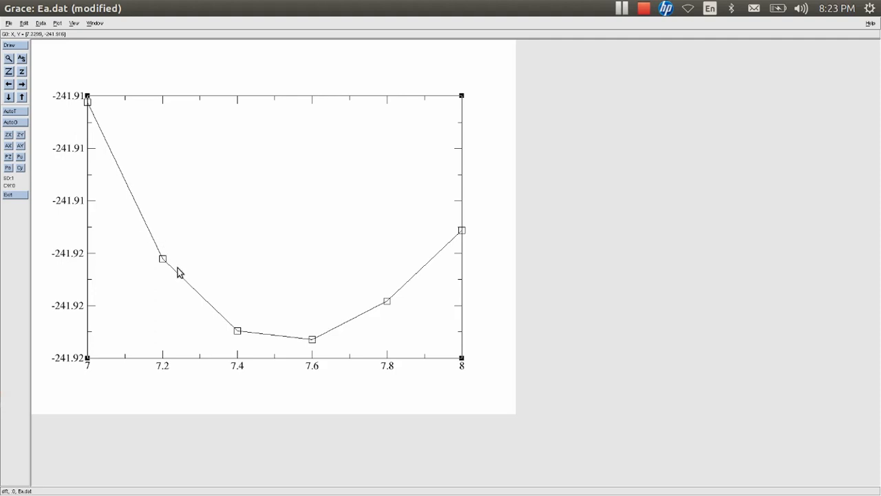
mouse_move(416, 294)
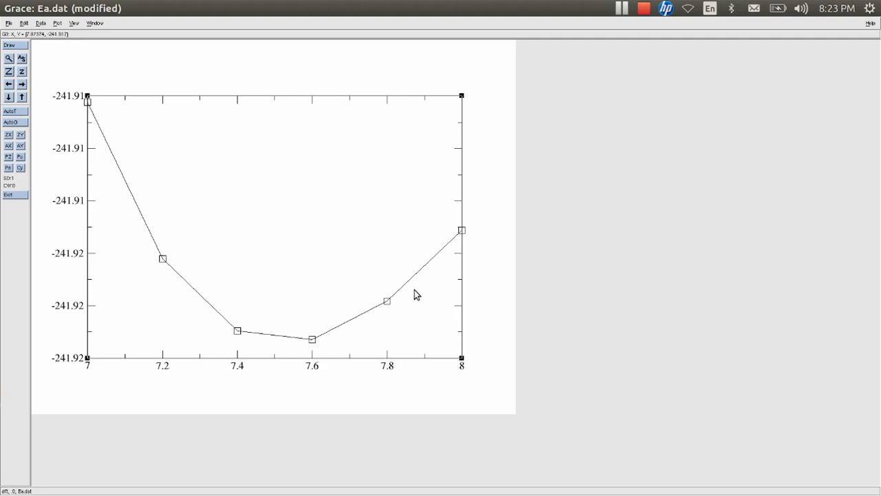
mouse_move(432, 255)
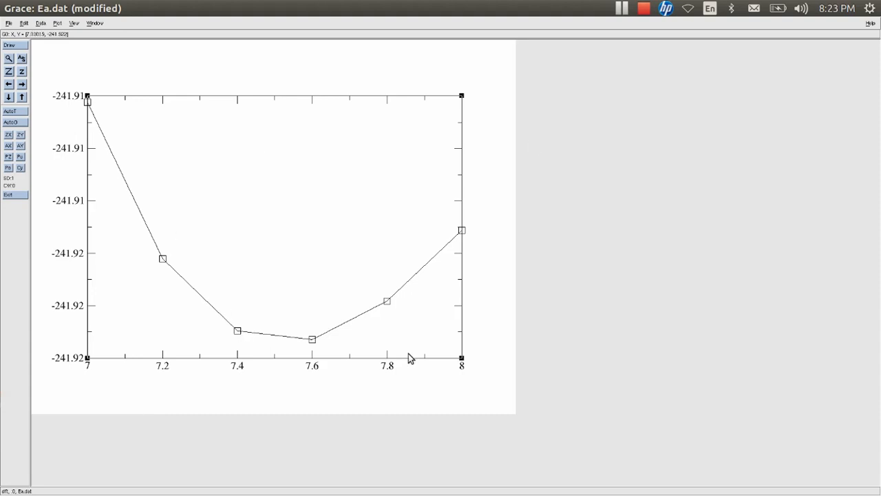
mouse_move(281, 269)
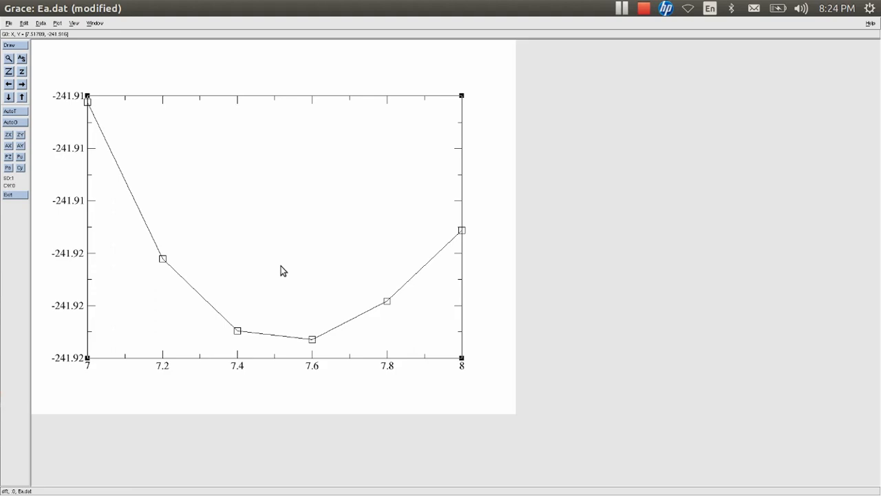
mouse_move(275, 353)
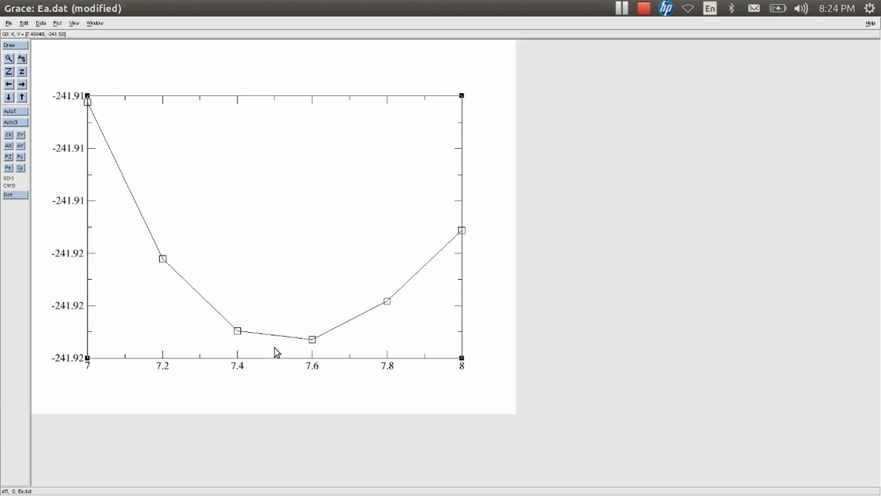
mouse_move(289, 350)
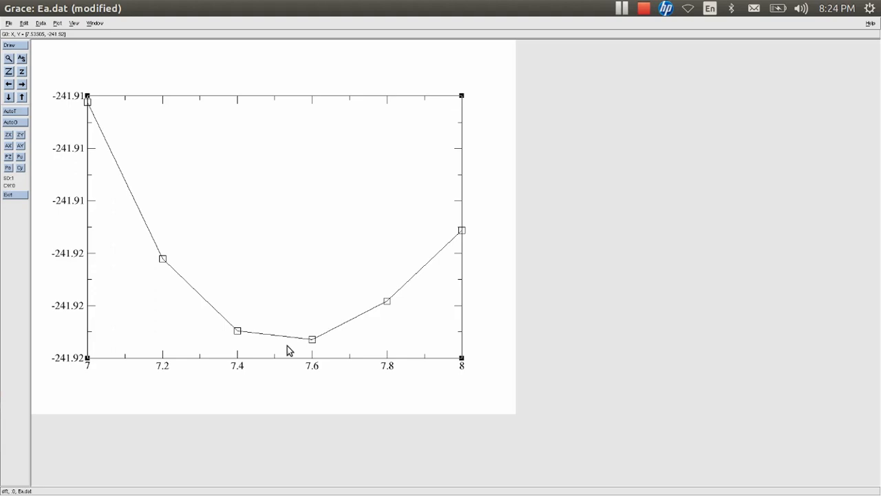
mouse_move(88, 110)
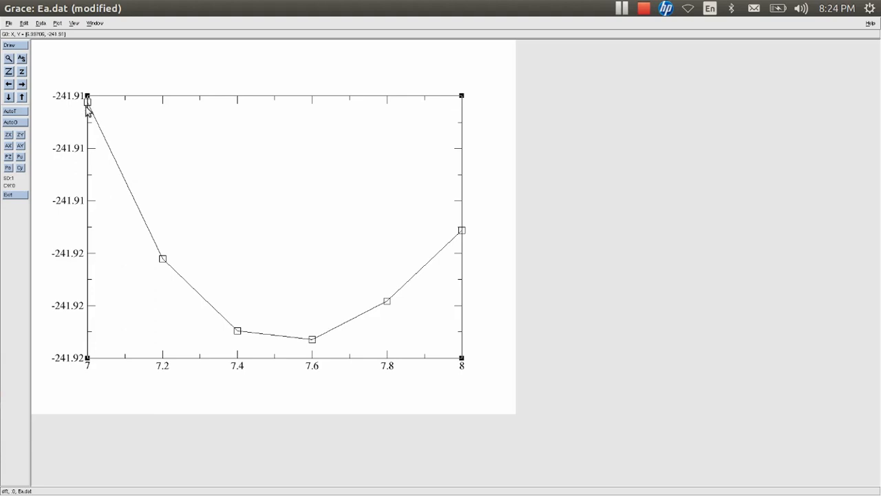
mouse_move(457, 255)
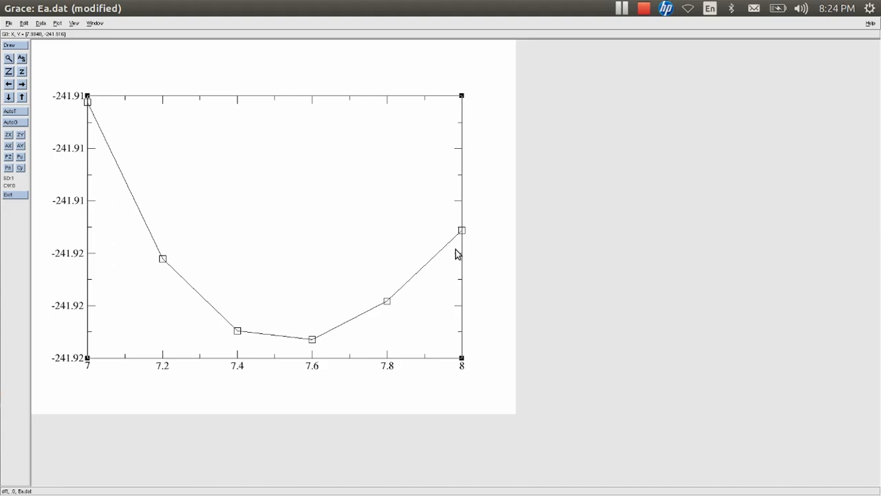
mouse_move(181, 131)
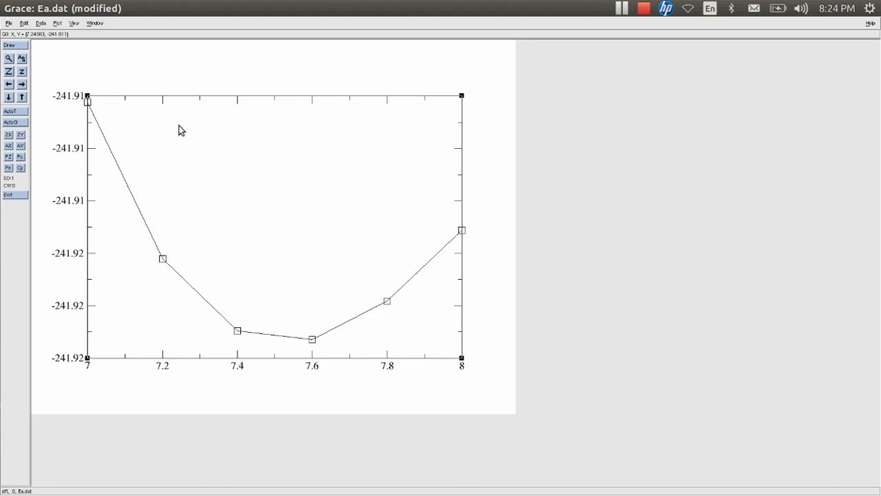
mouse_move(393, 317)
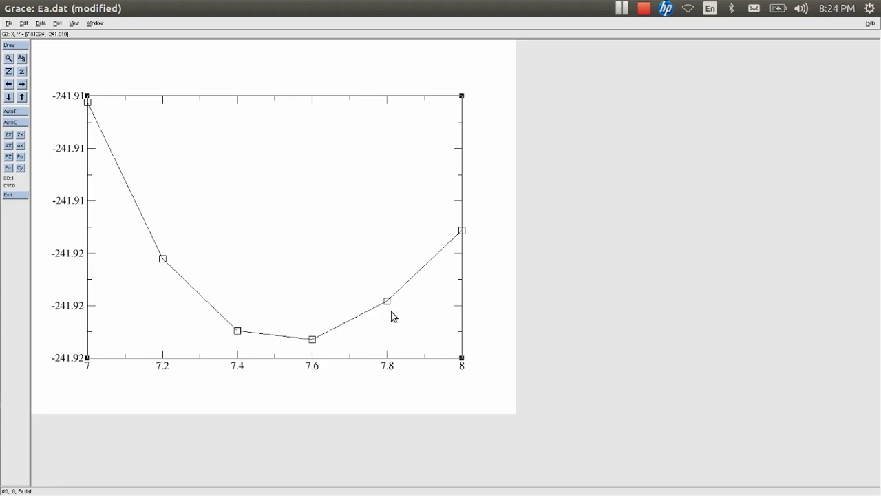